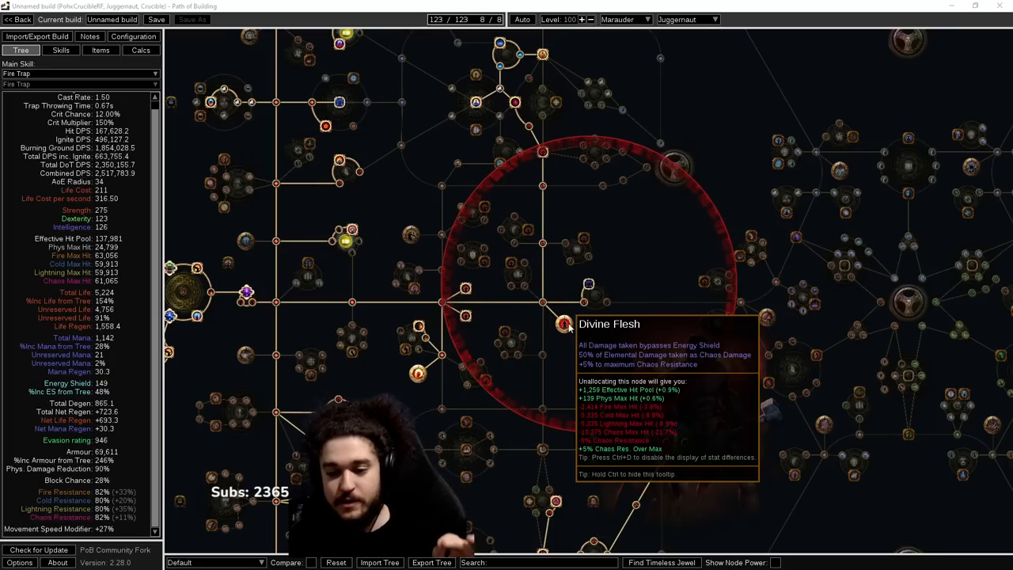
pyautogui.moveTo(589, 284)
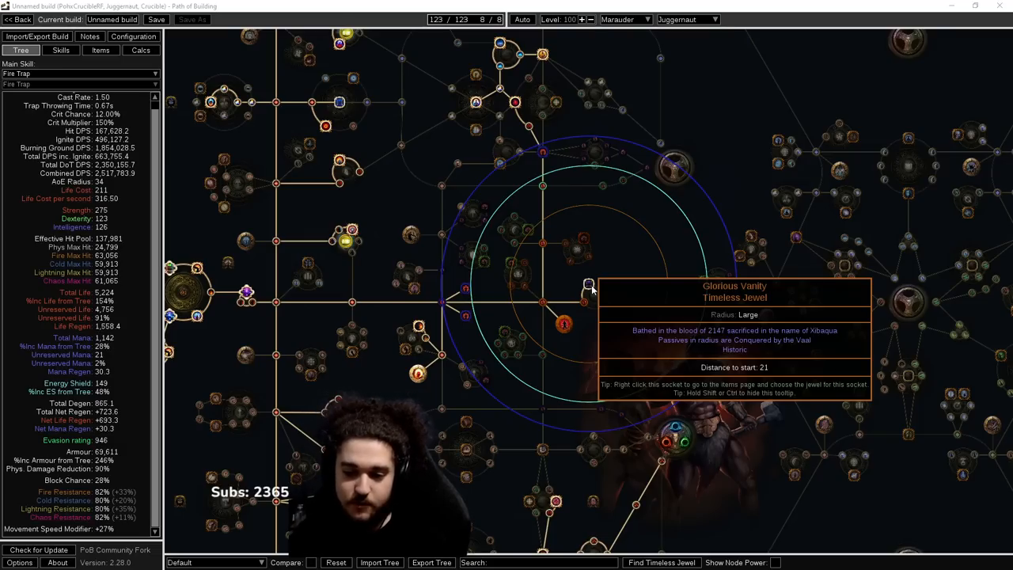
pyautogui.moveTo(633, 269)
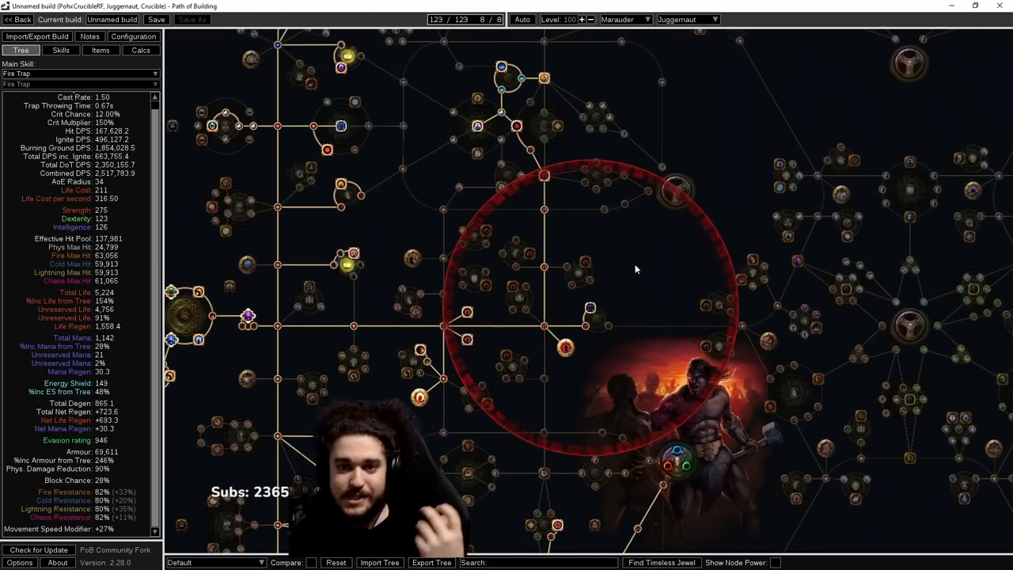
# - Set the timeless jewel finder to Brutal Restraint with Any conqueror and Filter Nodes ticked
pyautogui.moveTo(633, 269); pyautogui.dragTo(601, 309)
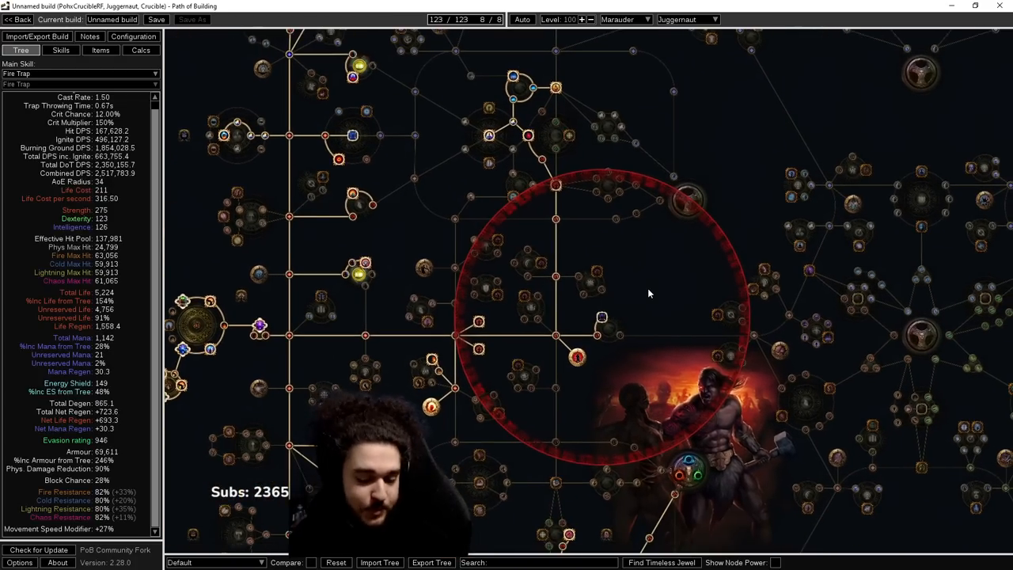
pyautogui.moveTo(576, 357)
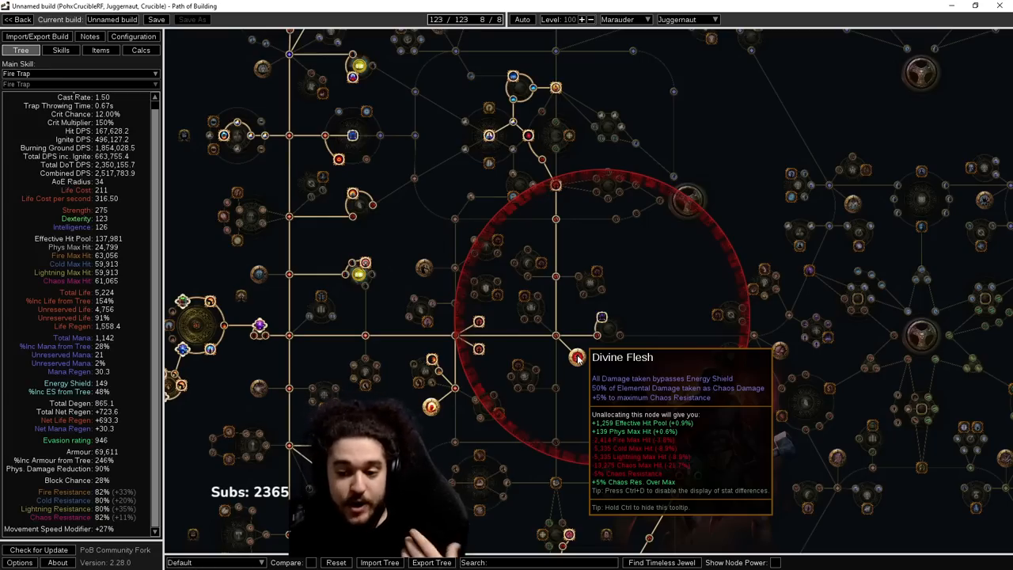
pyautogui.moveTo(307, 98)
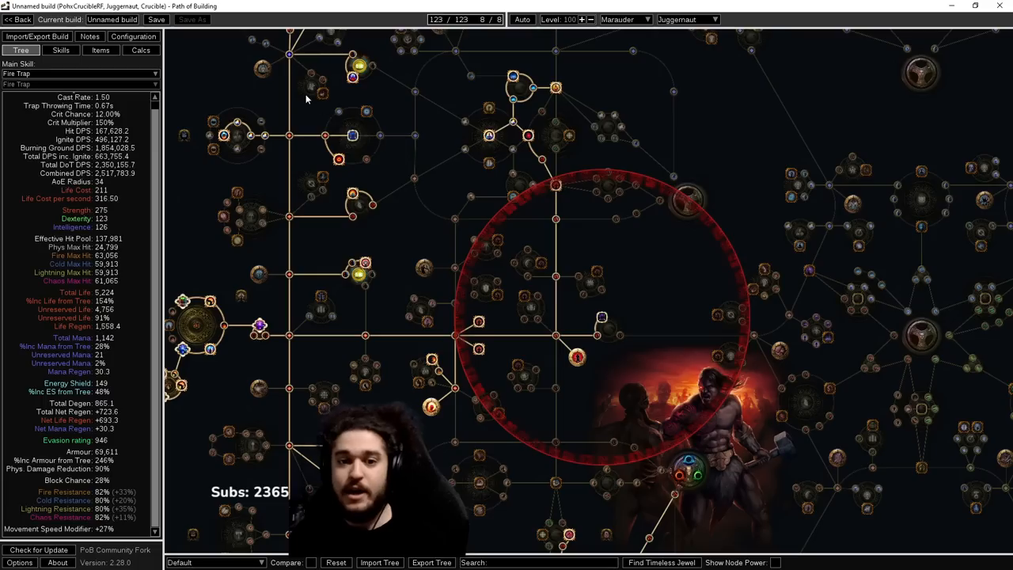
pyautogui.moveTo(352, 67)
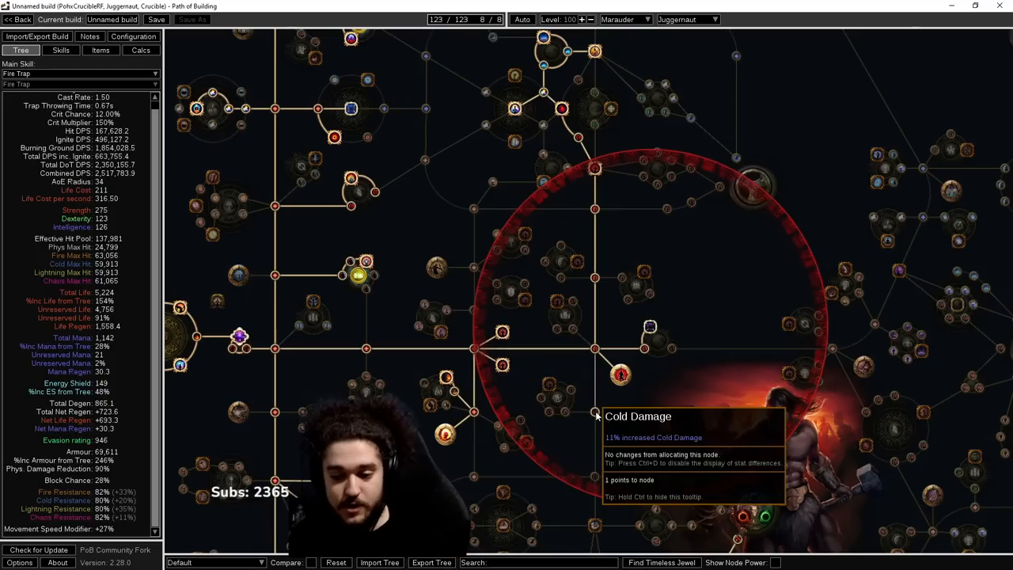
pyautogui.moveTo(621, 373)
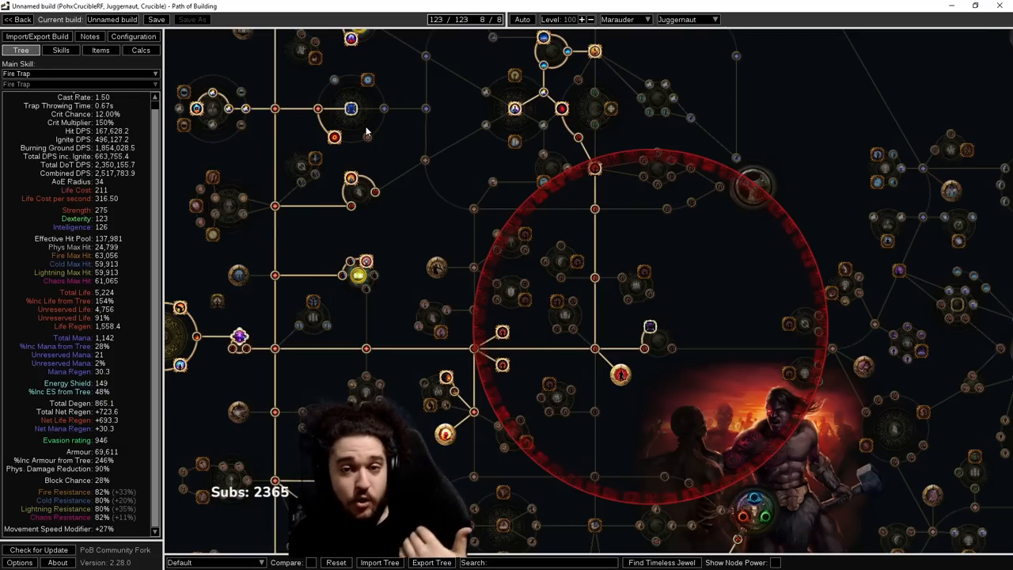
pyautogui.moveTo(701, 292)
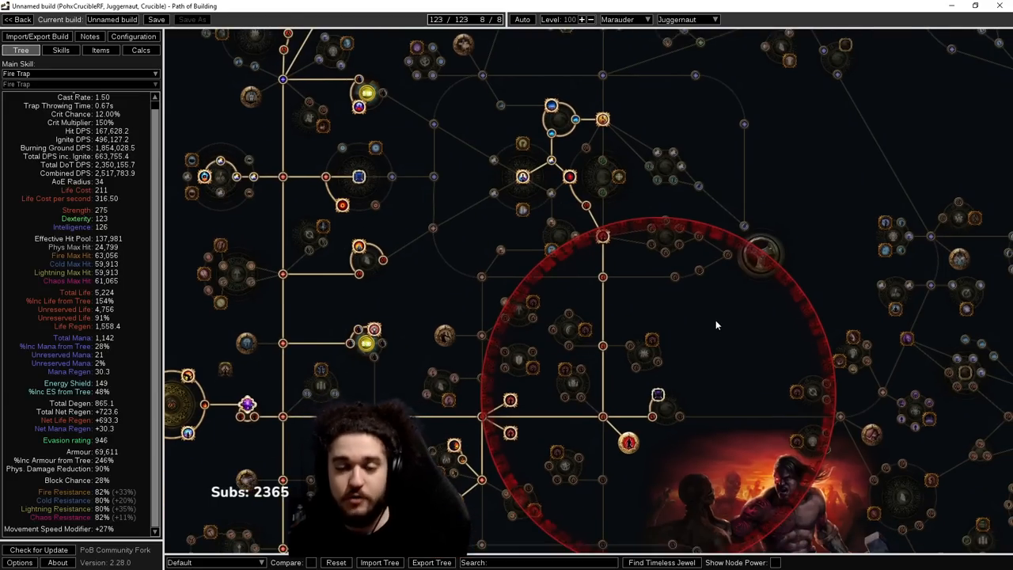
pyautogui.moveTo(710, 308)
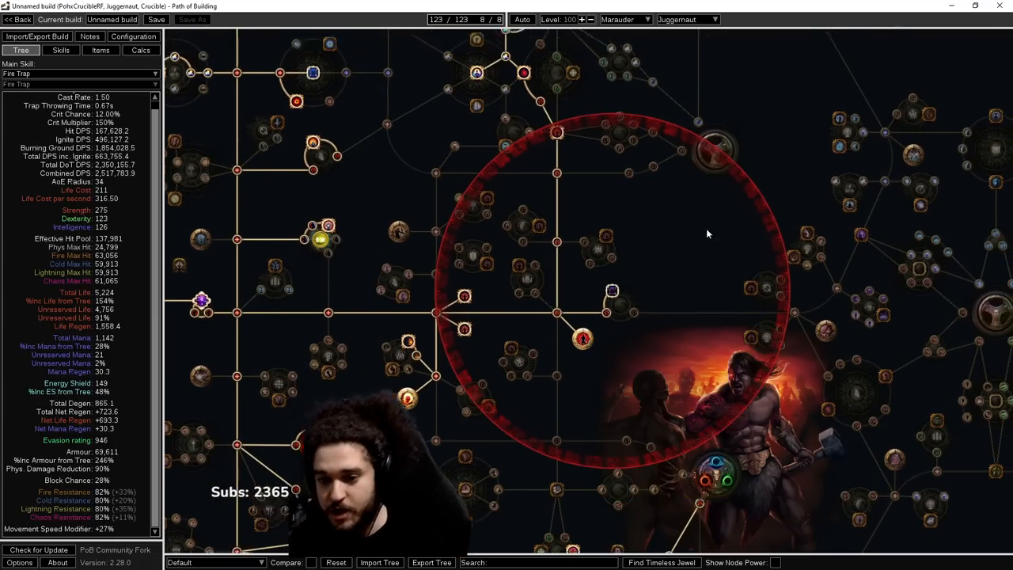
pyautogui.moveTo(707, 233); pyautogui.dragTo(697, 317)
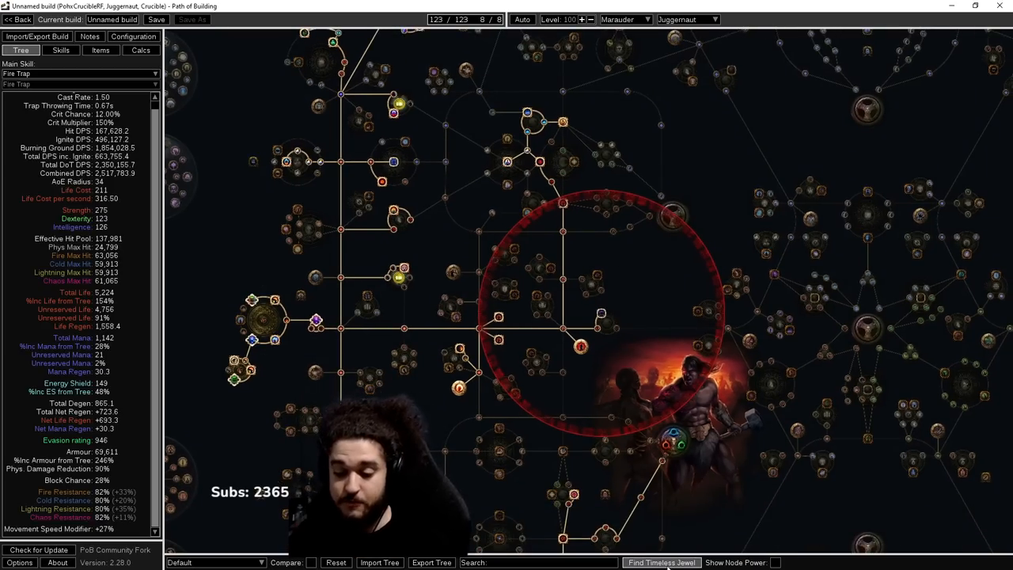
pyautogui.click(661, 562)
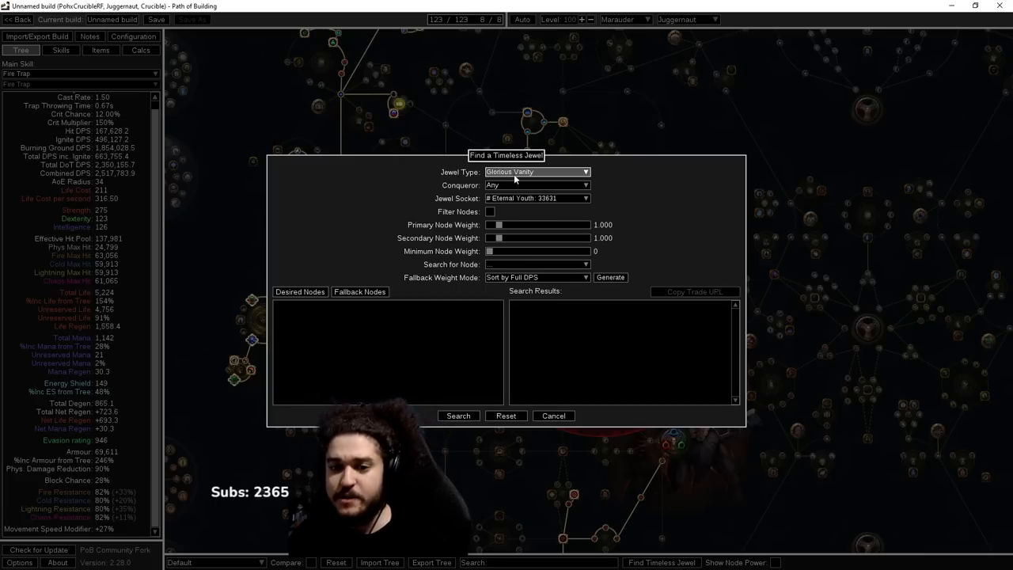
pyautogui.click(537, 171)
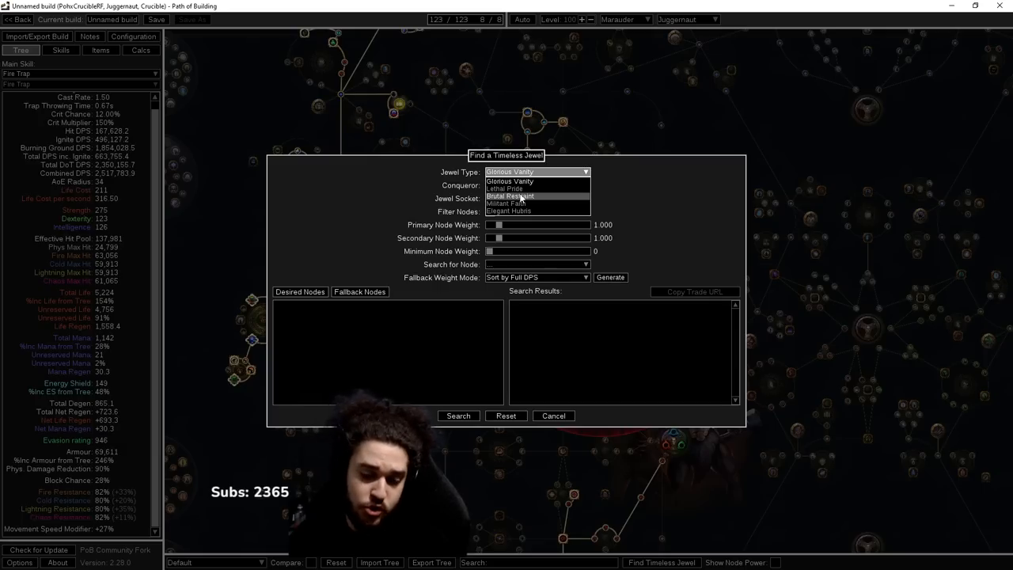
pyautogui.click(510, 196)
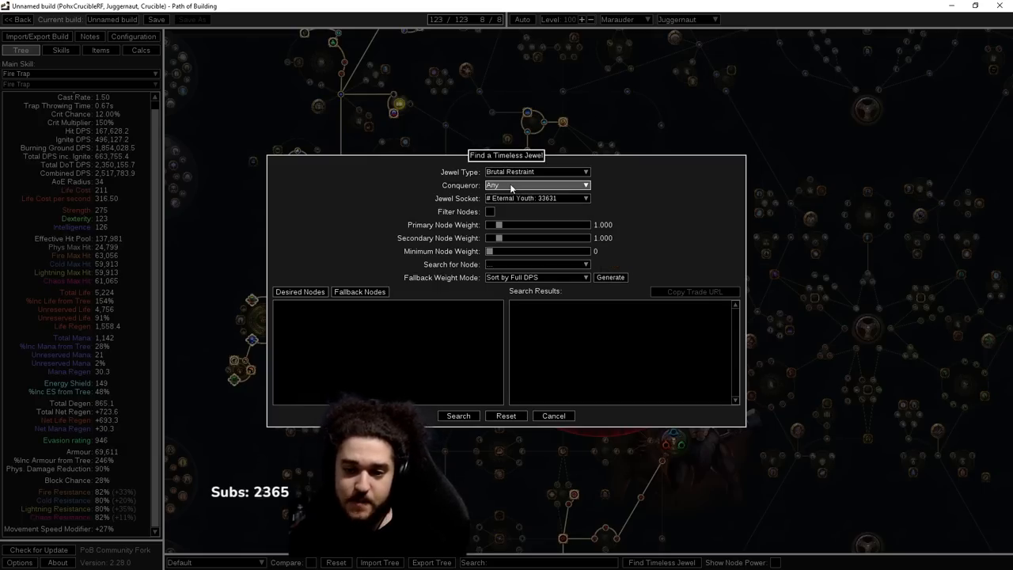
pyautogui.click(536, 185)
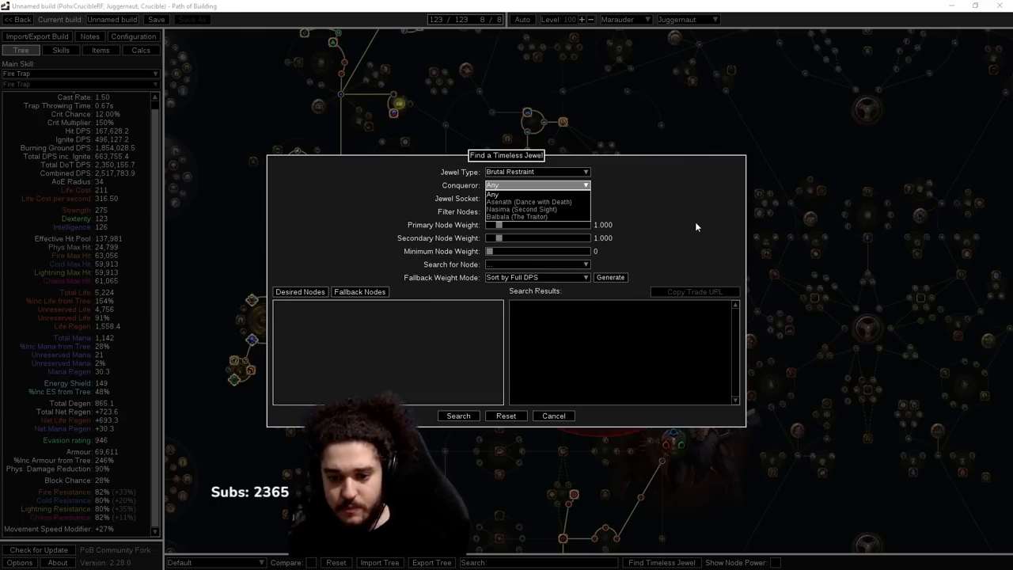
pyautogui.click(536, 198)
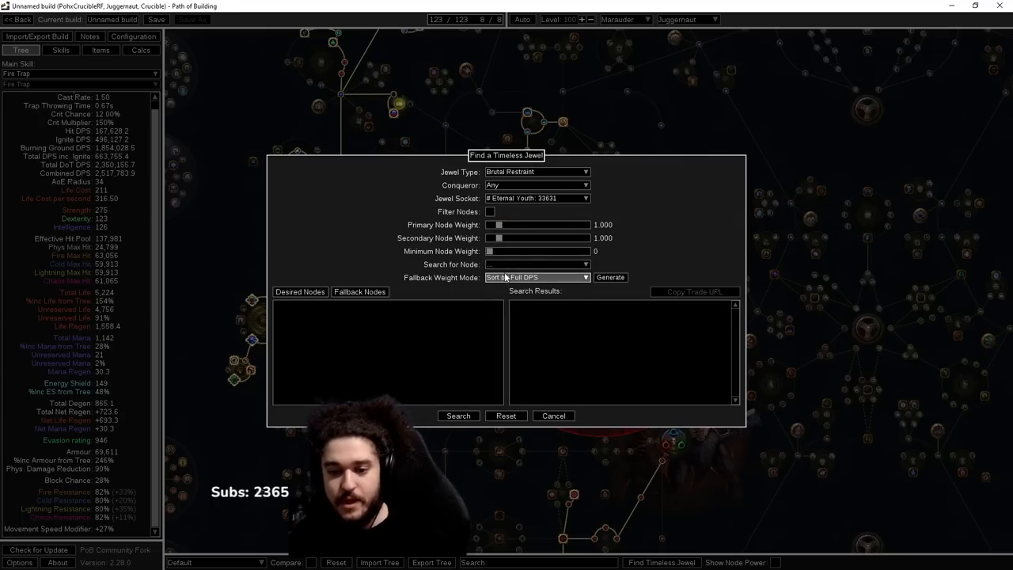
pyautogui.moveTo(490, 212)
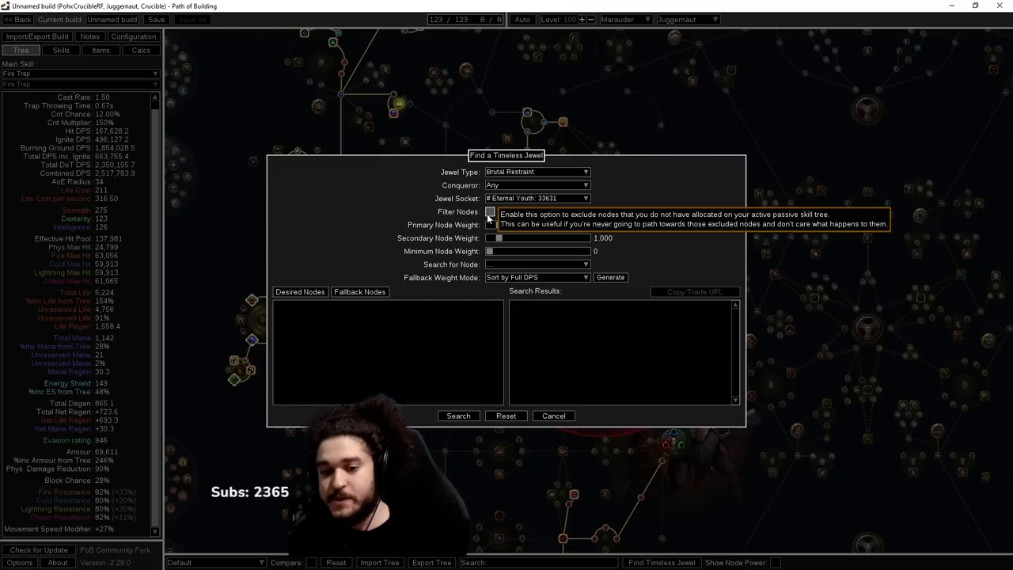
pyautogui.click(490, 212)
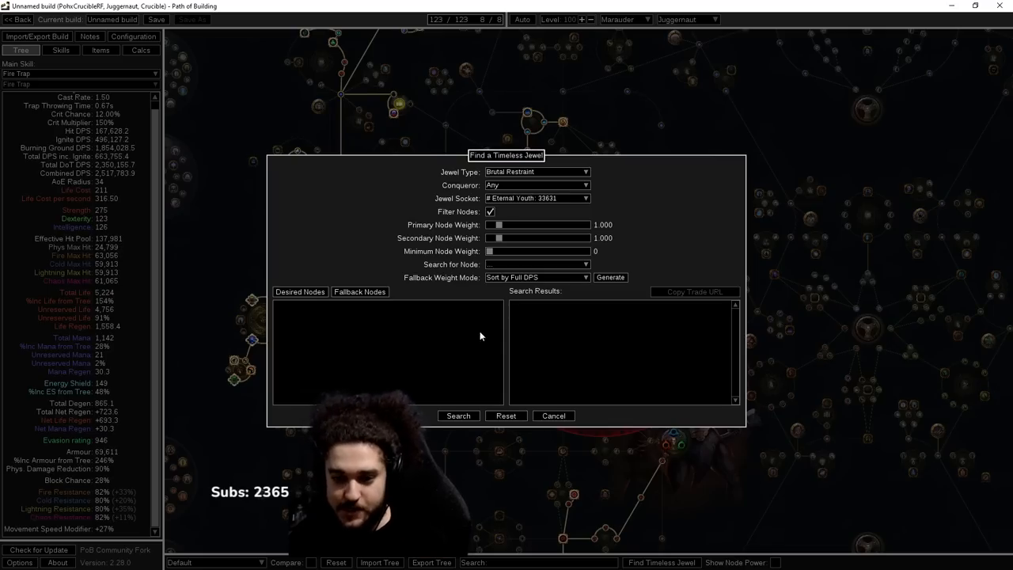
pyautogui.moveTo(491, 212)
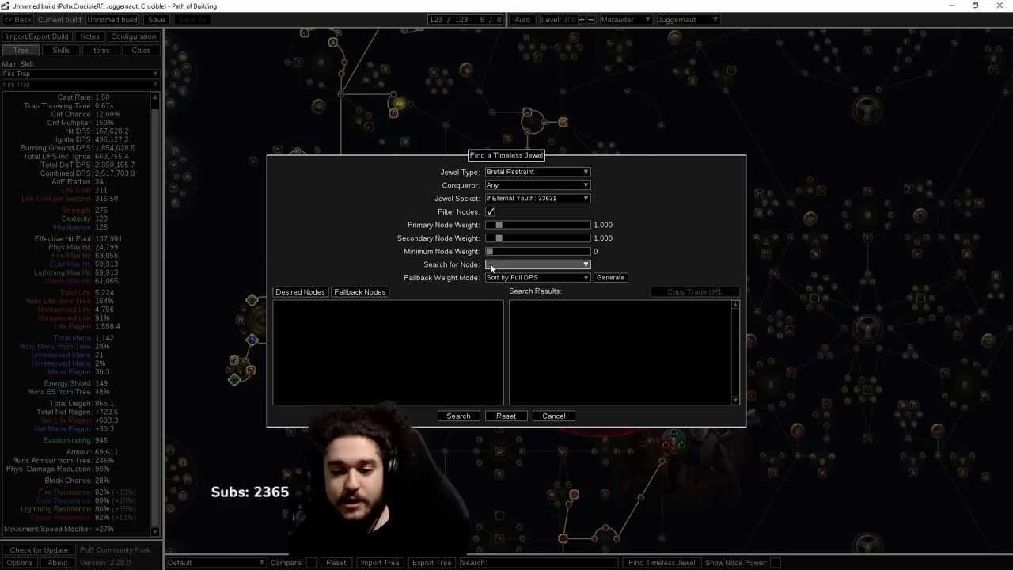
pyautogui.click(536, 263)
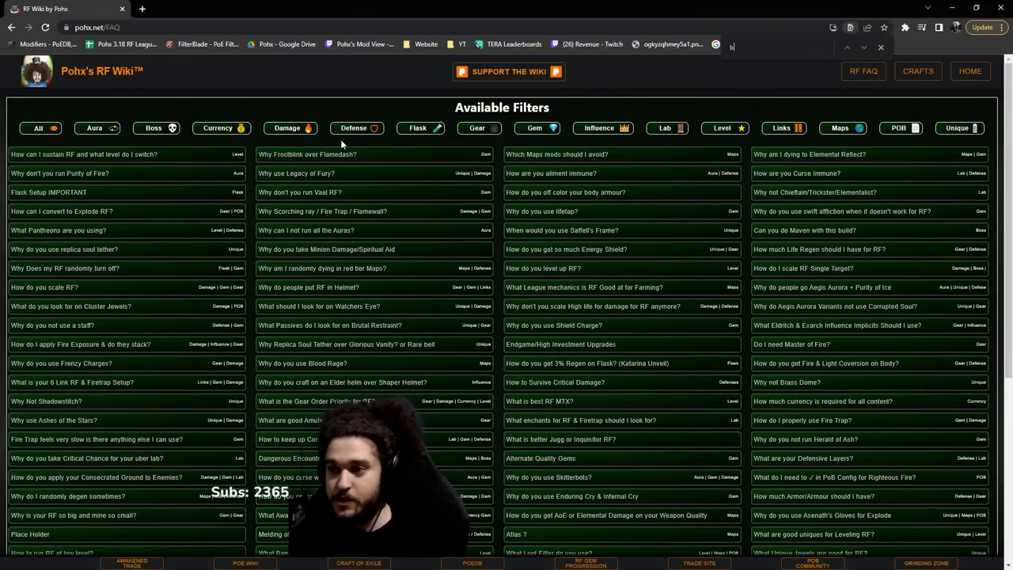
# - Search the FAQ page for 'brutal' and open the Brutal Restraint passives answer
pyautogui.write('brutal')
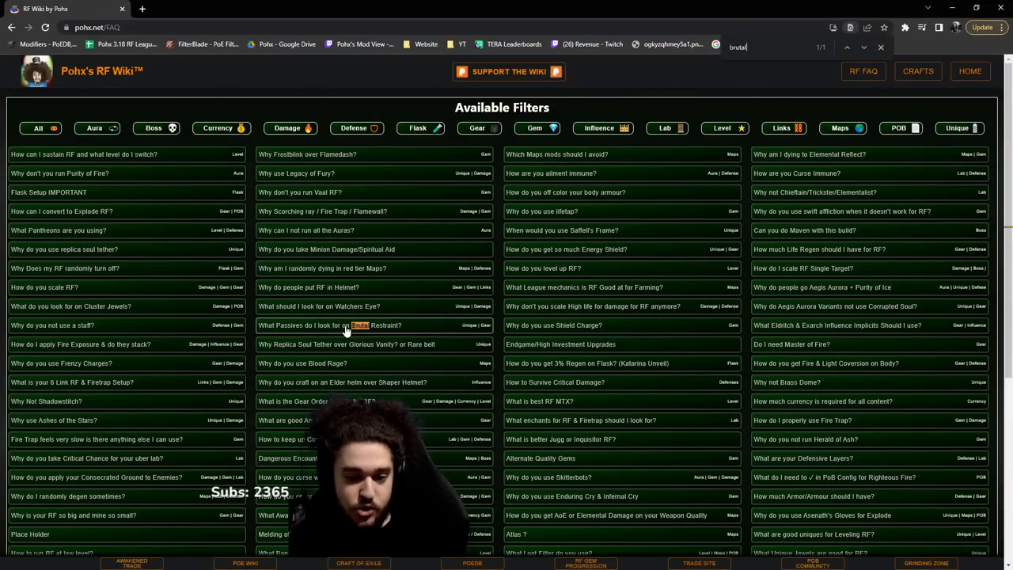
pyautogui.click(328, 324)
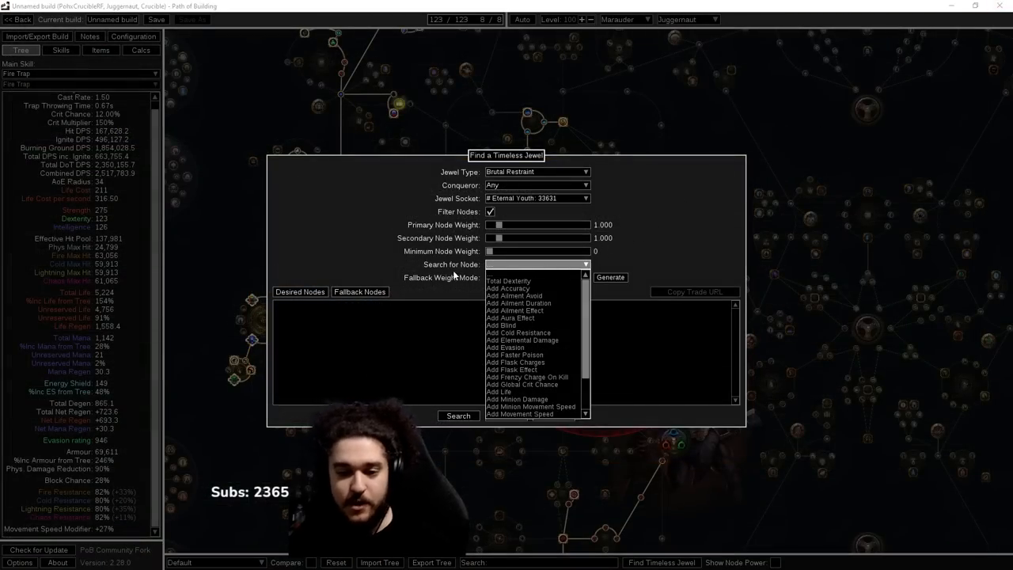
pyautogui.moveTo(513, 317)
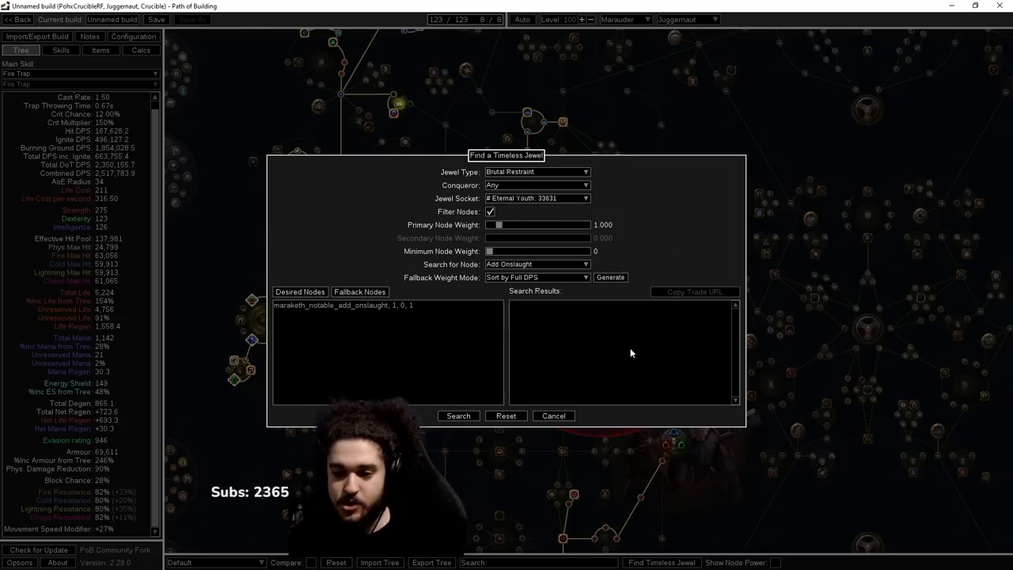
# - Close the jewel finder once Add Onslaught is entered as a desired node
pyautogui.click(552, 416)
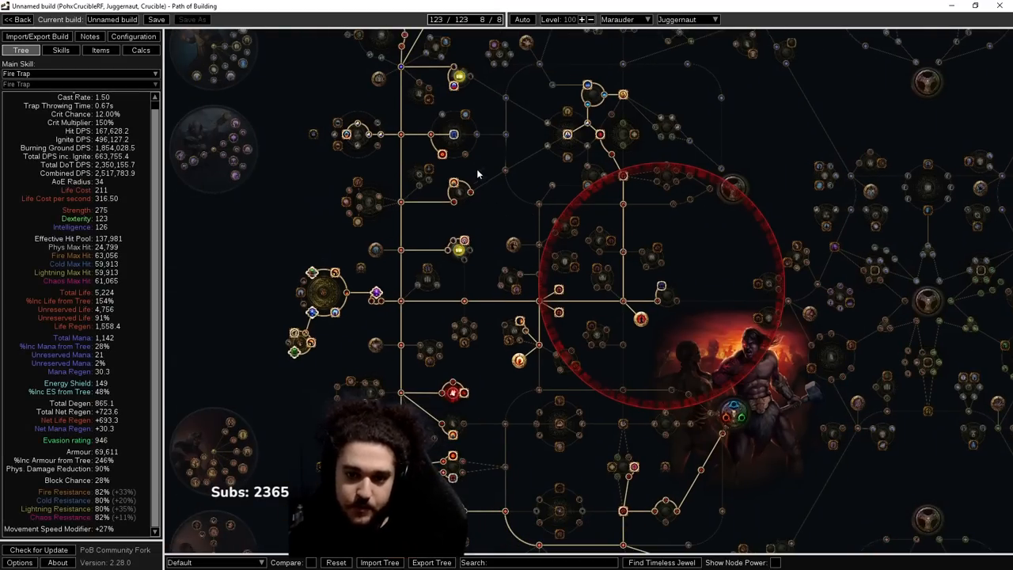
pyautogui.moveTo(453, 135)
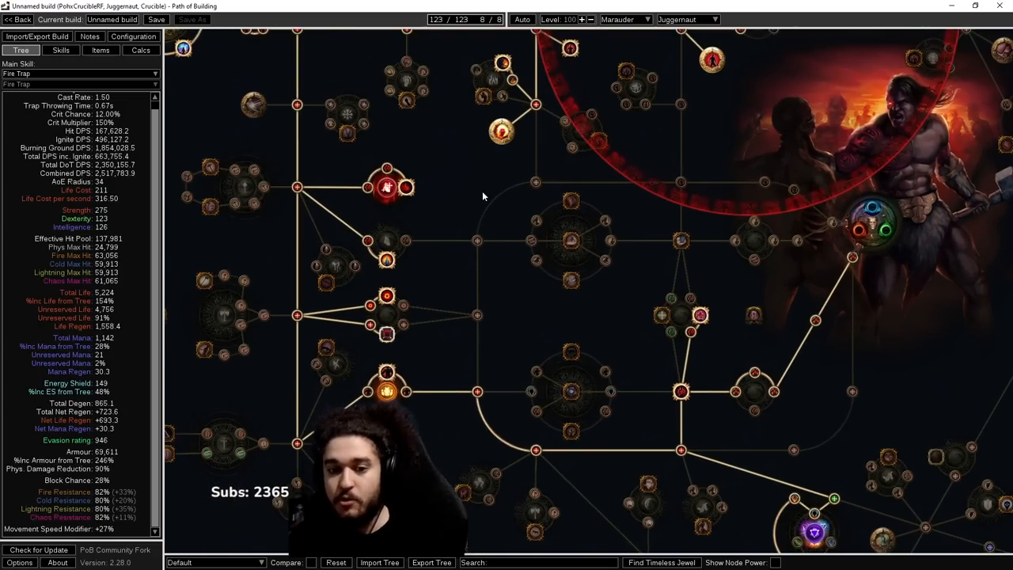
# - Pan below the jewel radius, glance at Items and Skills, then return to the Tree
pyautogui.moveTo(483, 198); pyautogui.dragTo(522, 234)
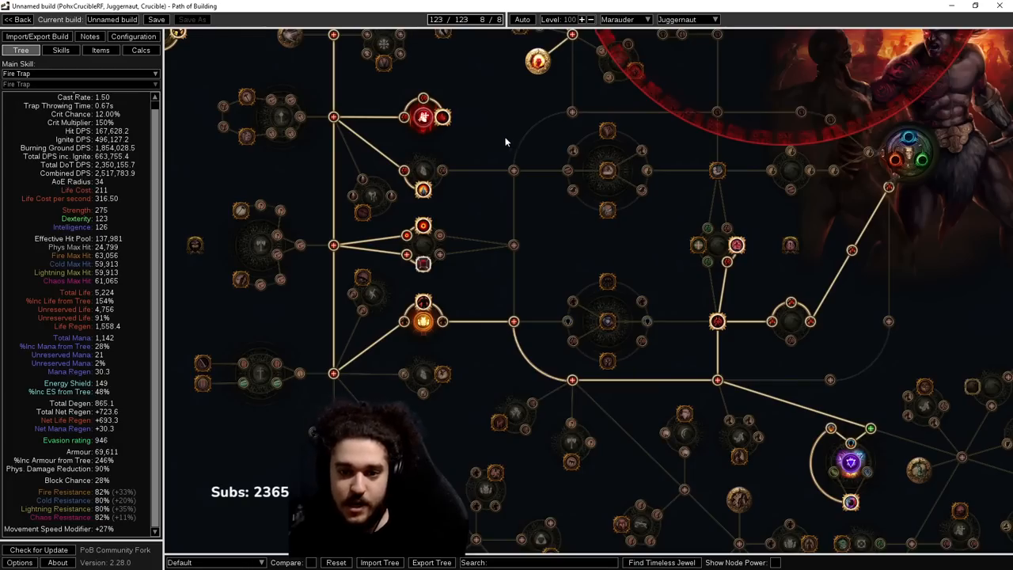
pyautogui.moveTo(424, 189)
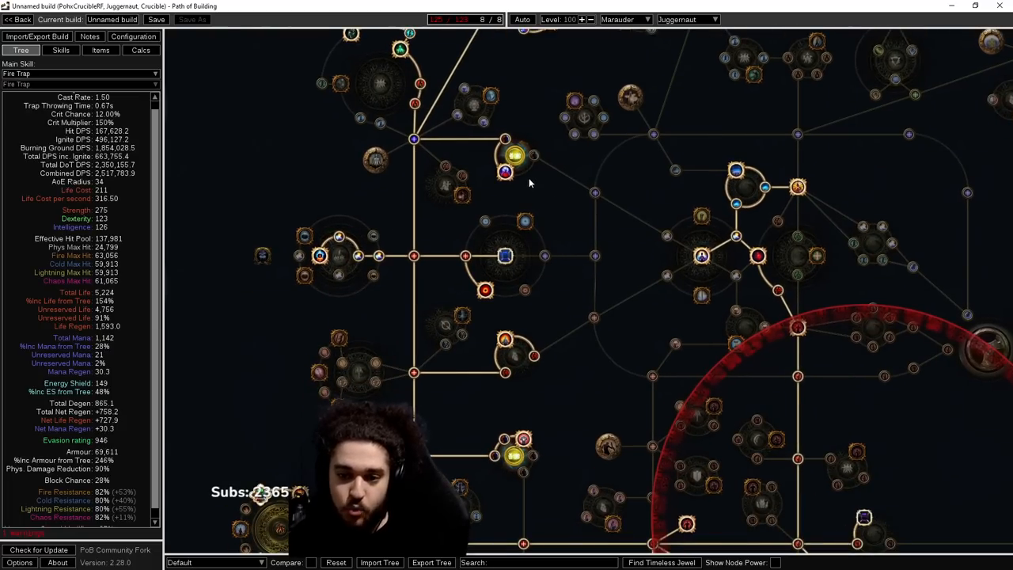
pyautogui.moveTo(512, 308)
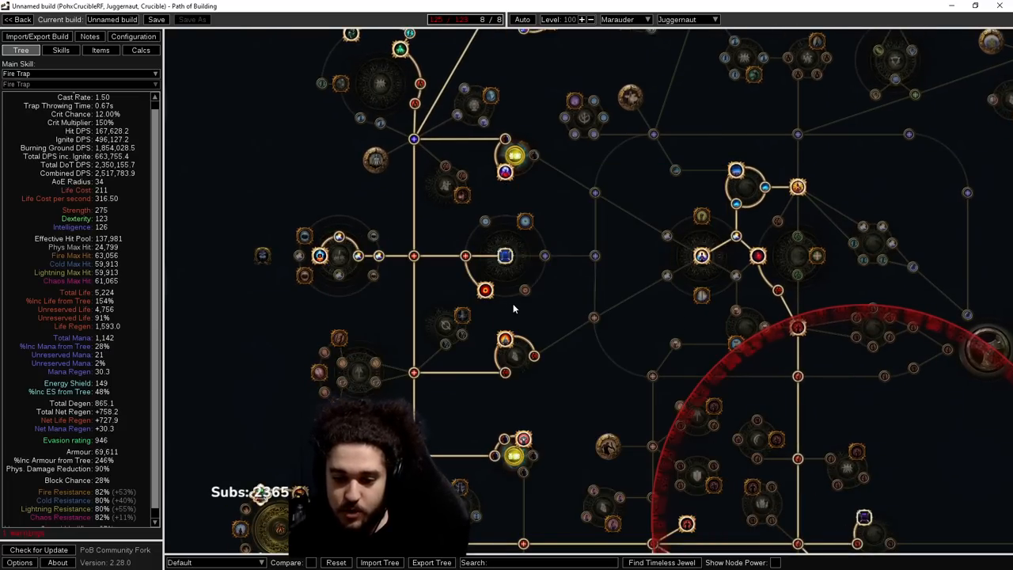
pyautogui.moveTo(701, 256)
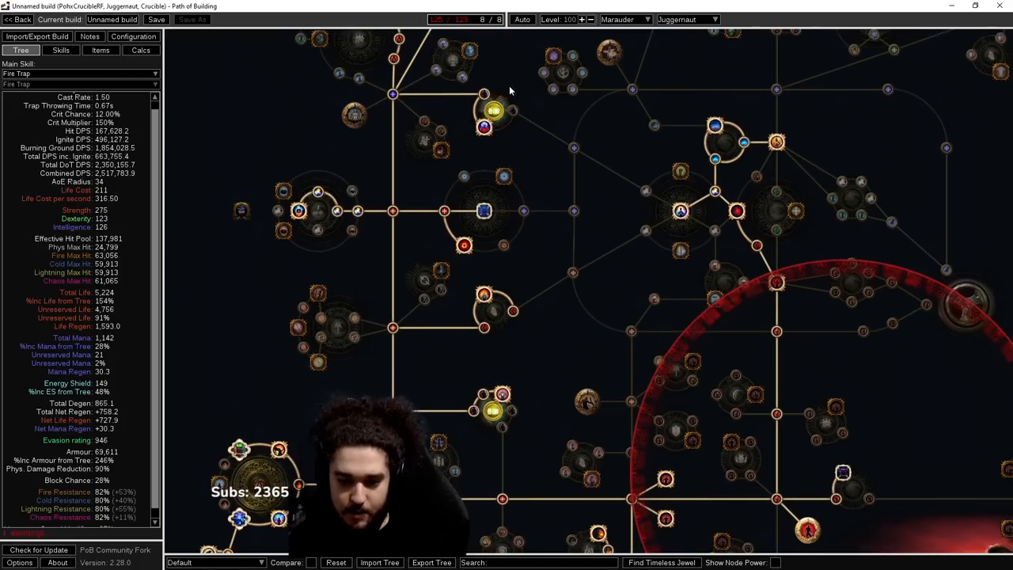
pyautogui.click(101, 50)
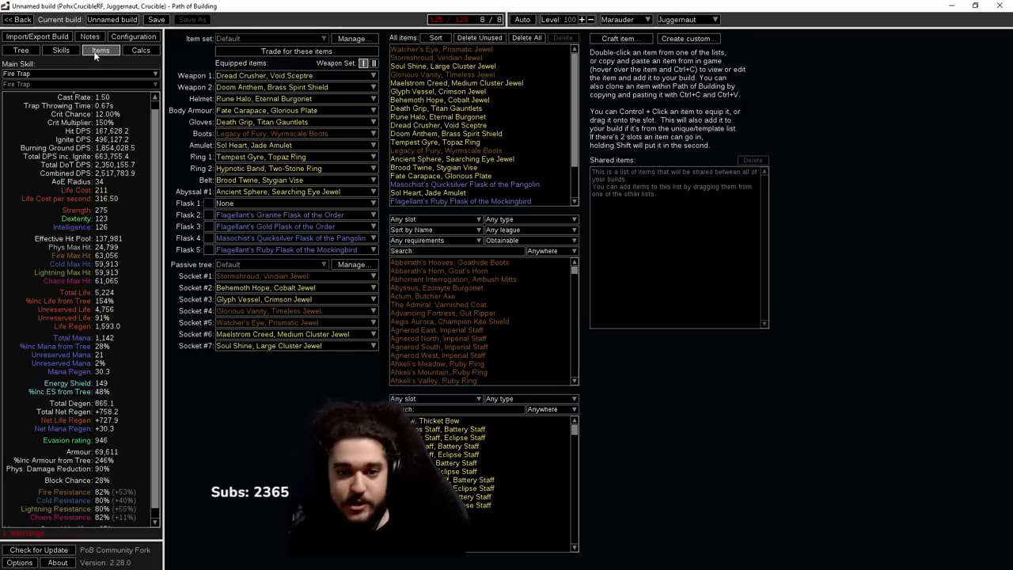
pyautogui.click(61, 50)
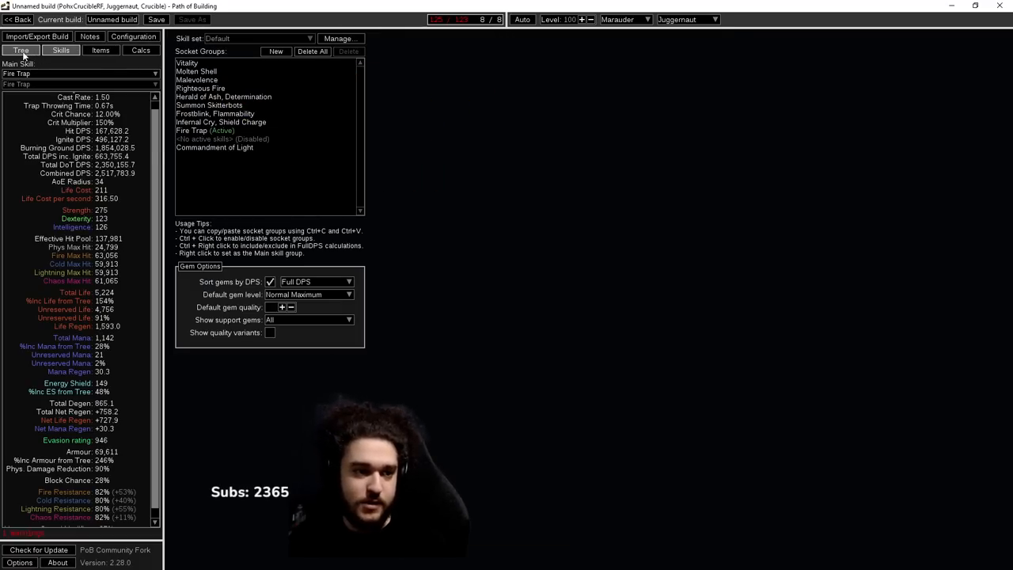
pyautogui.click(21, 50)
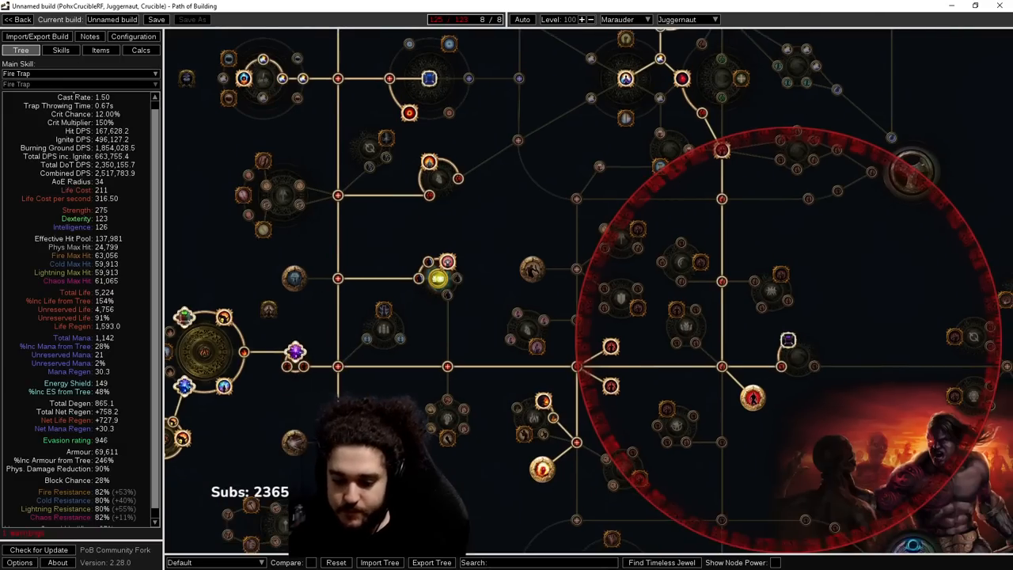
# - Target The Agnostic socket, add Add Elemental Damage as a desired node, and search seeds
pyautogui.click(660, 563)
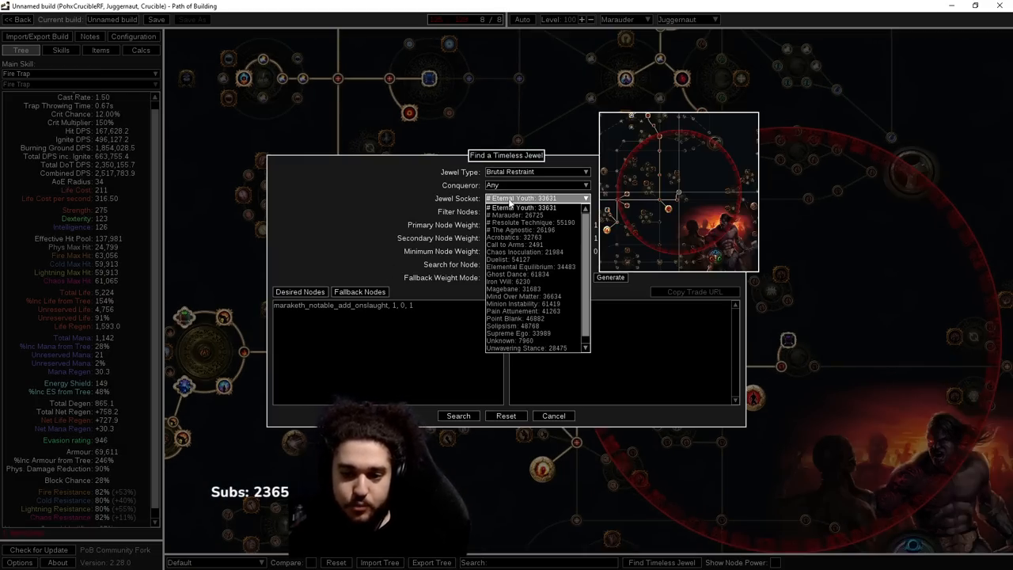
pyautogui.click(516, 230)
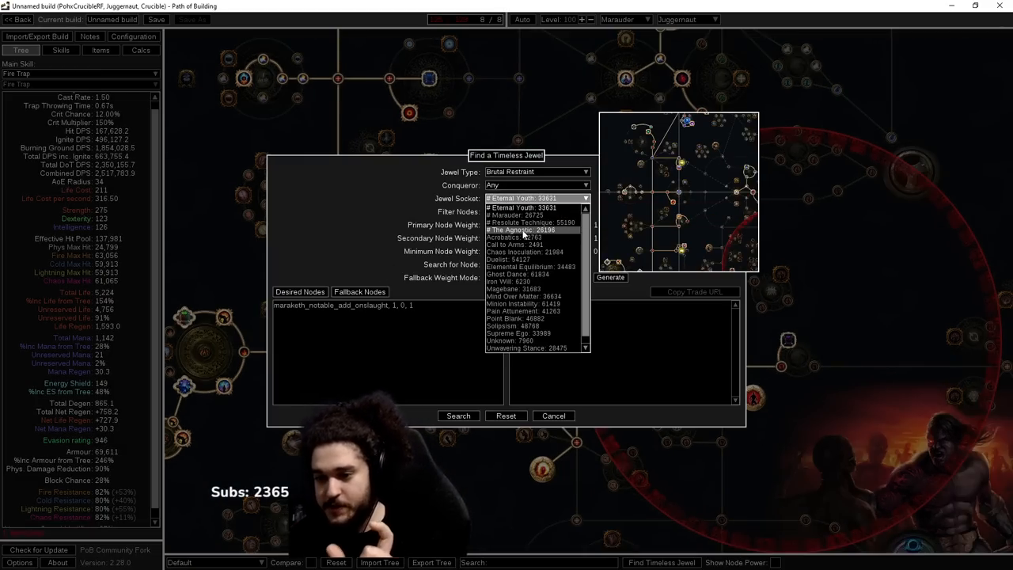
pyautogui.click(522, 230)
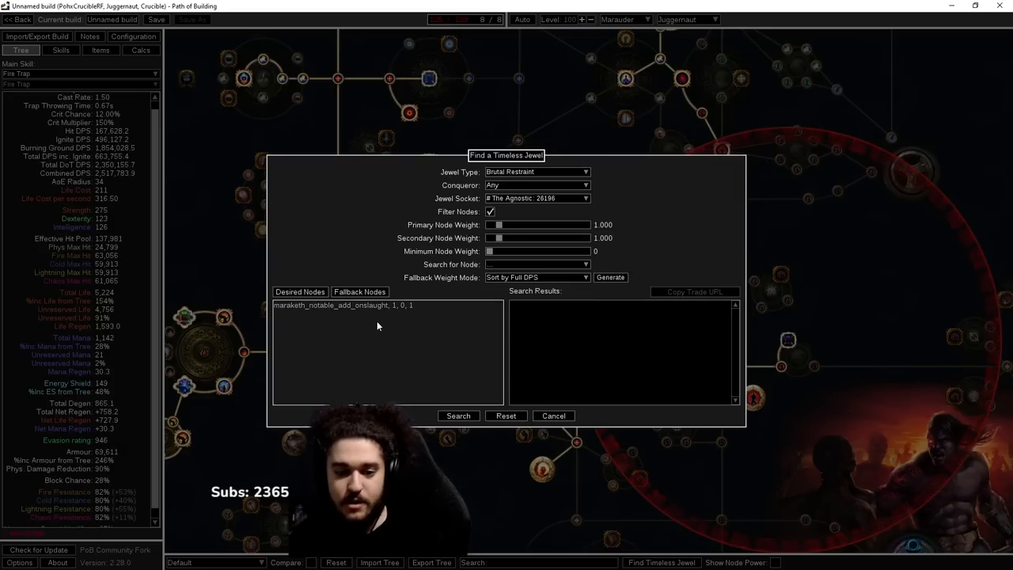
pyautogui.click(536, 277)
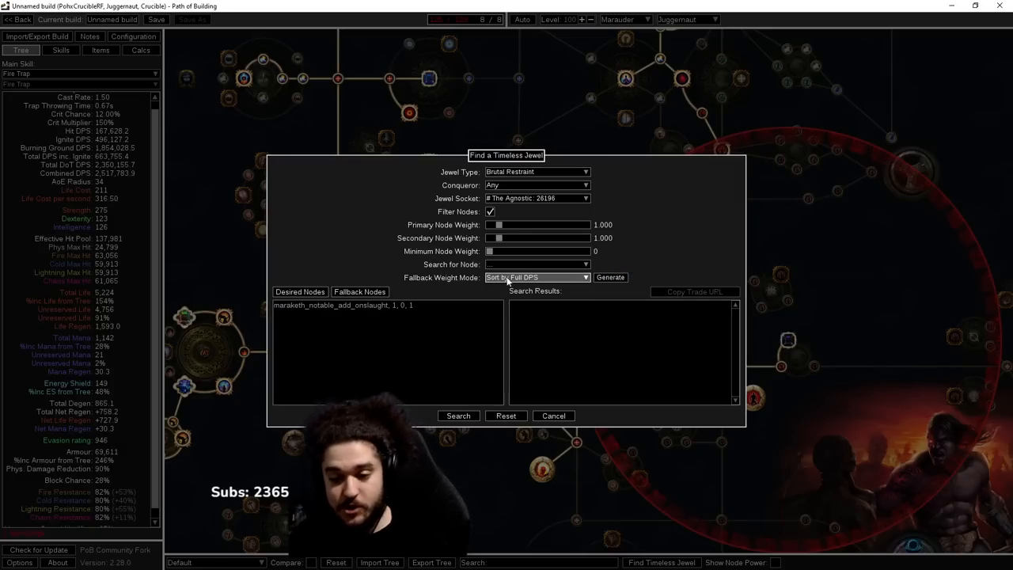
pyautogui.click(536, 264)
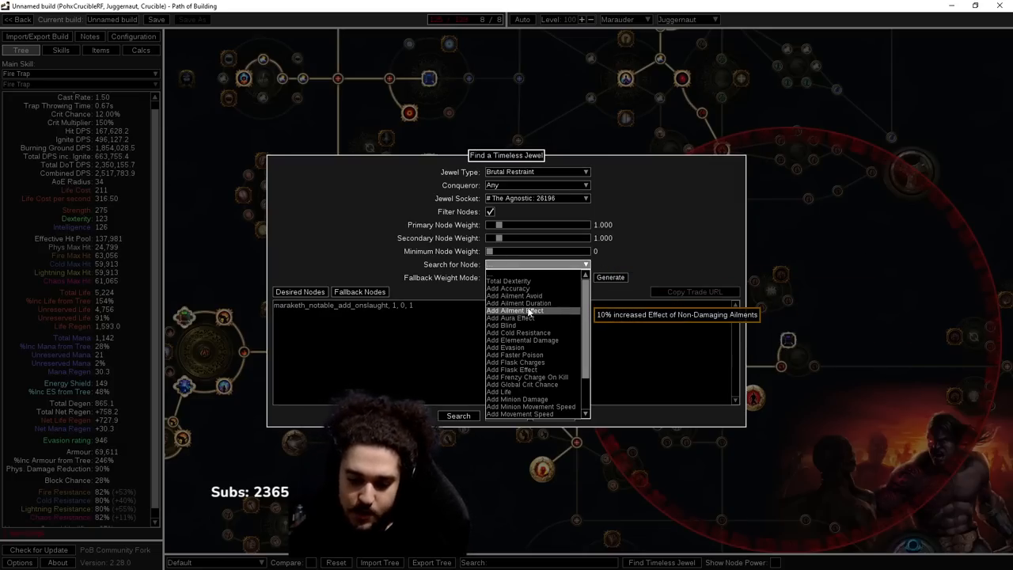
pyautogui.write('elemental_damage, 1, 0, 1')
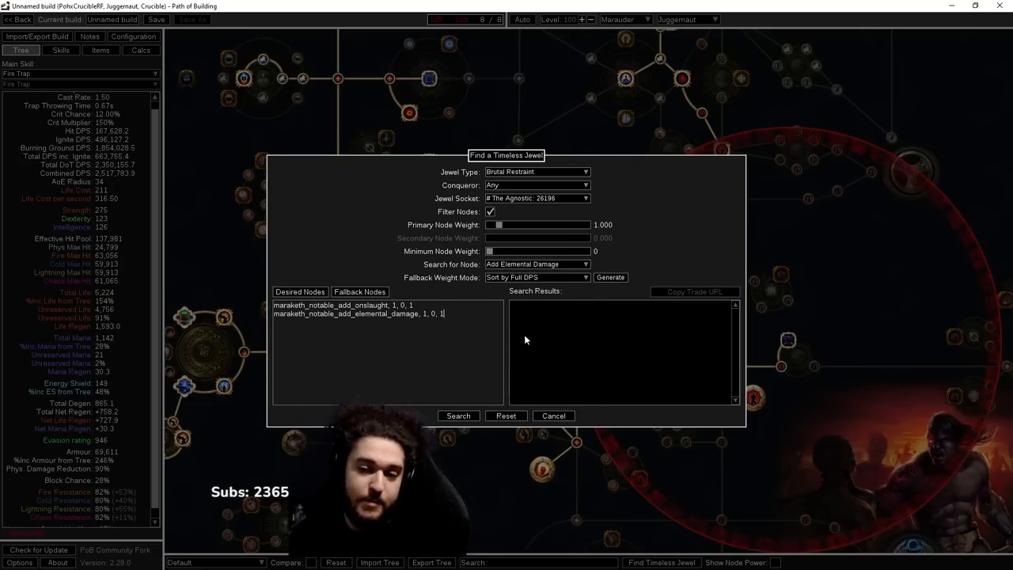
pyautogui.click(457, 415)
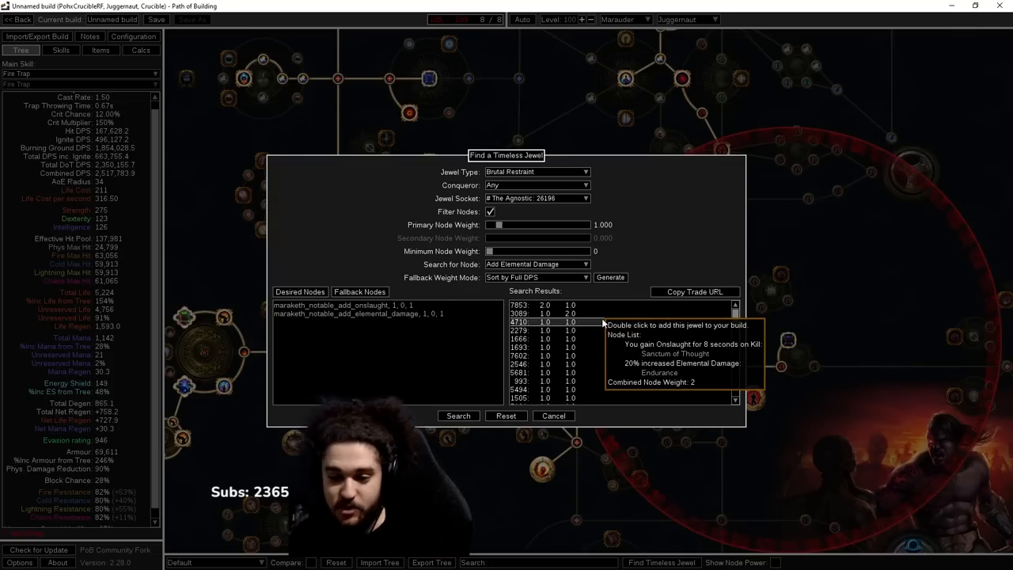
pyautogui.moveTo(599, 237)
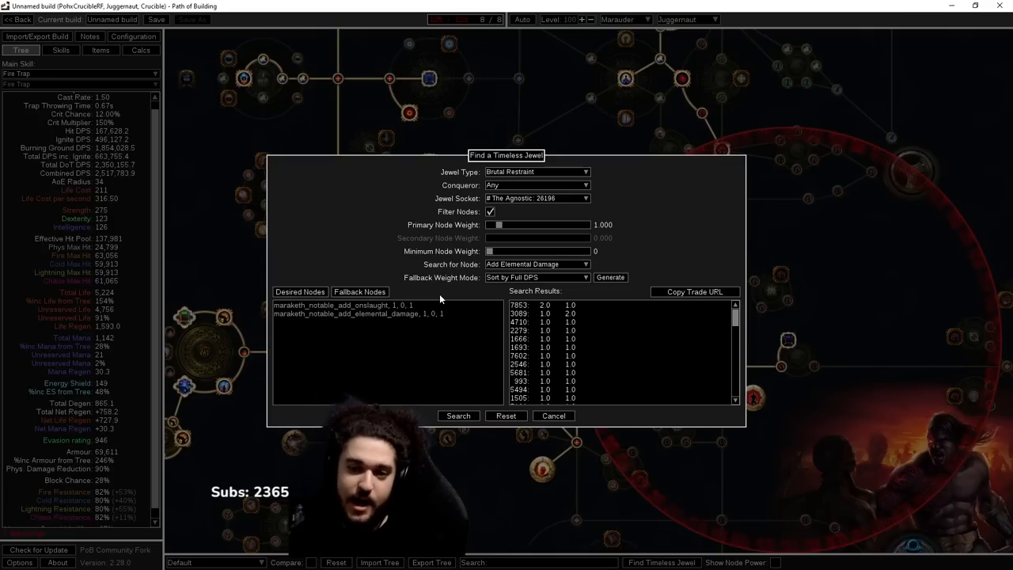
pyautogui.moveTo(542, 314)
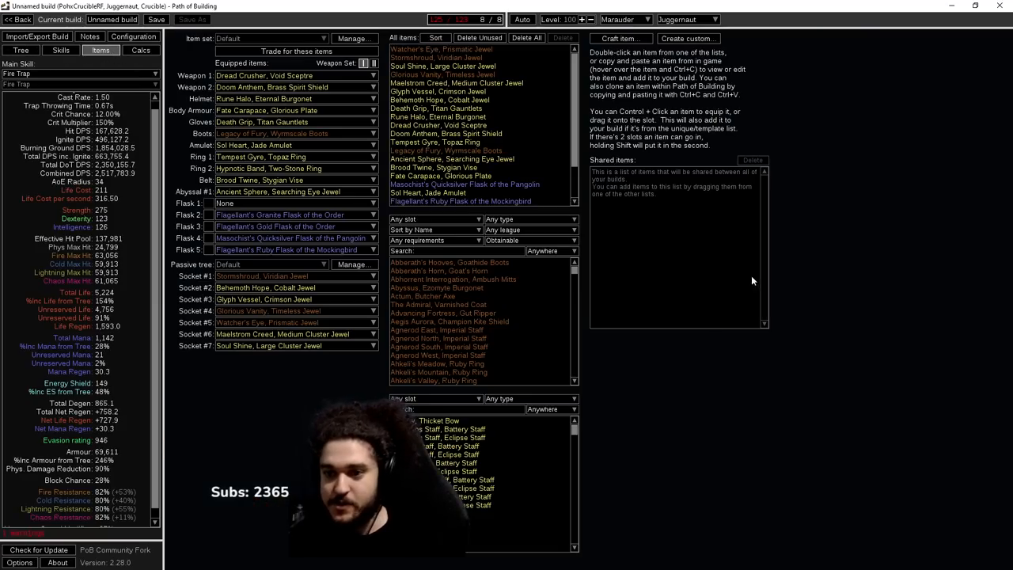
# - Filter the unique item list by typing 'br' to find Brutal Restraint
pyautogui.write('br')
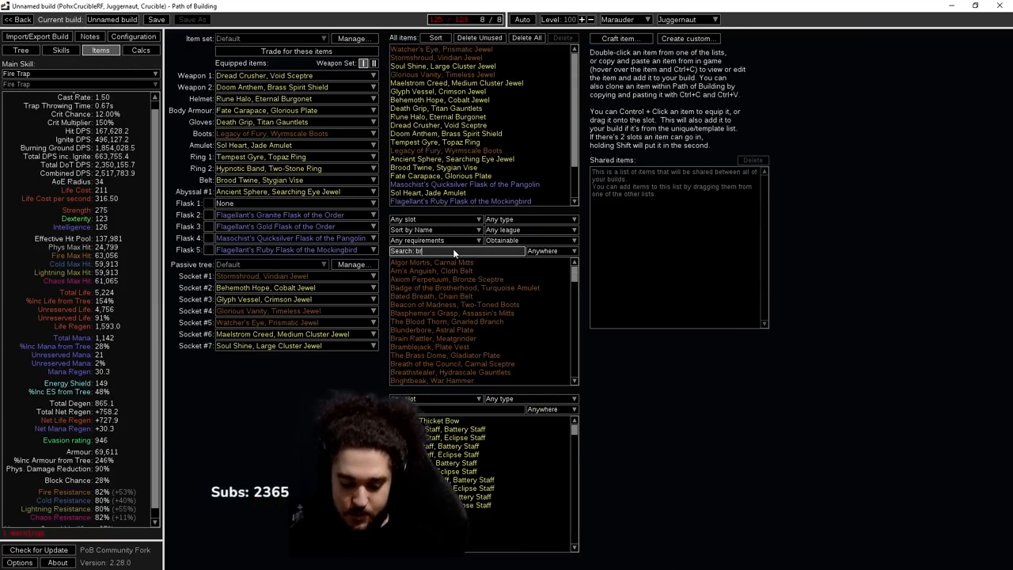
pyautogui.moveTo(434, 278)
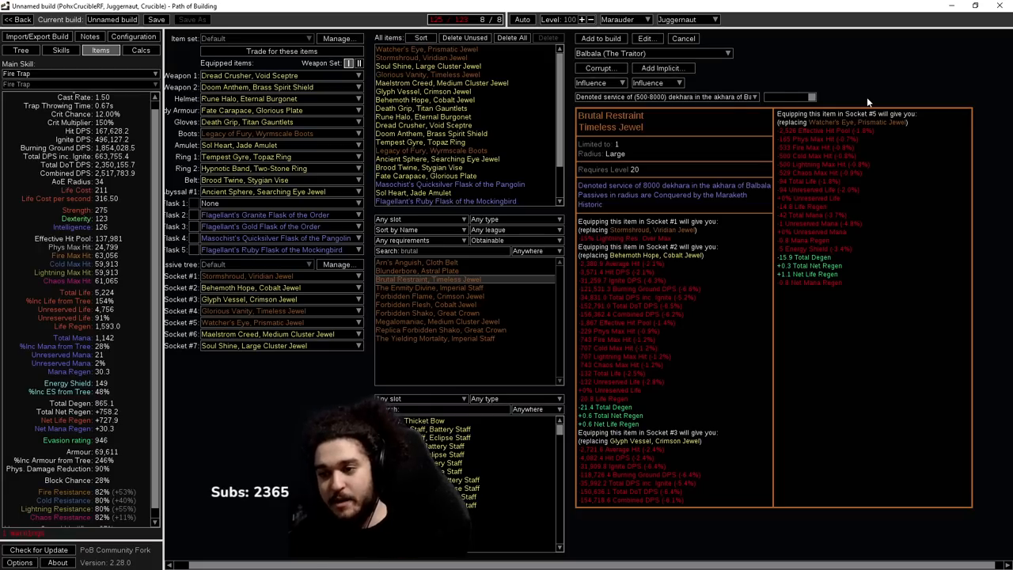
pyautogui.moveTo(854, 98)
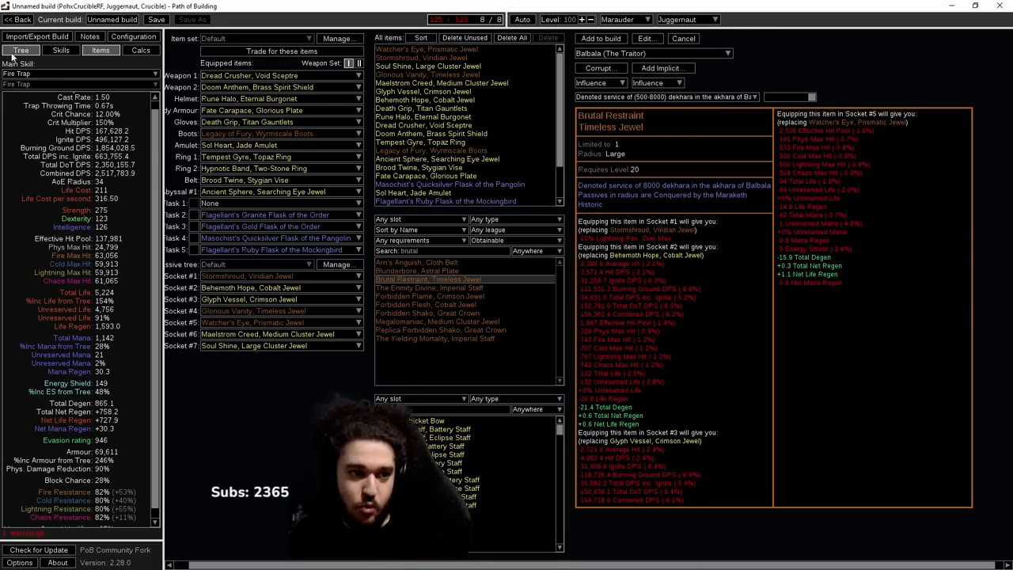
# - Rerun the Brutal Restraint seed search from the Tree and copy the first trade URL
pyautogui.click(21, 50)
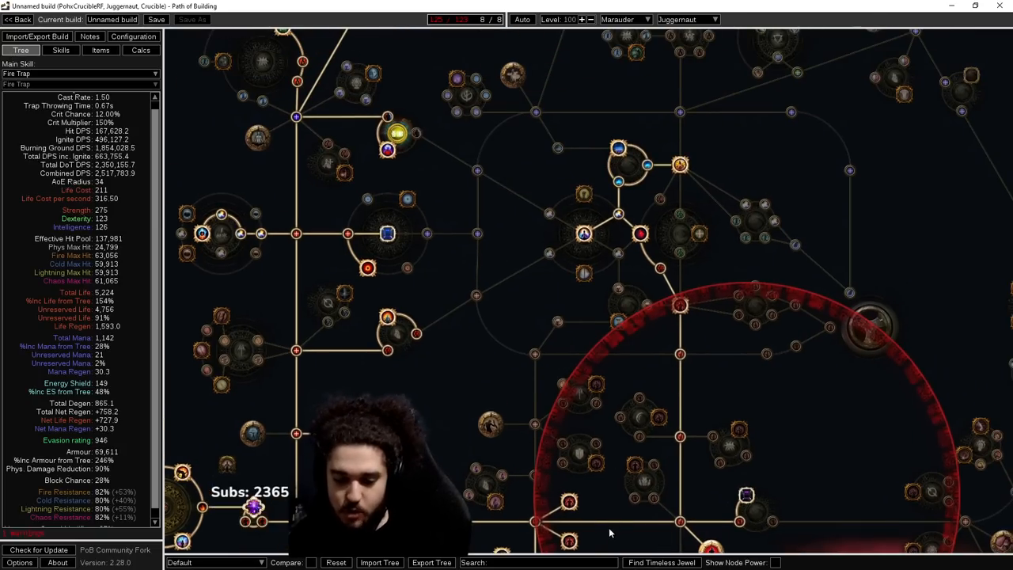
pyautogui.click(660, 562)
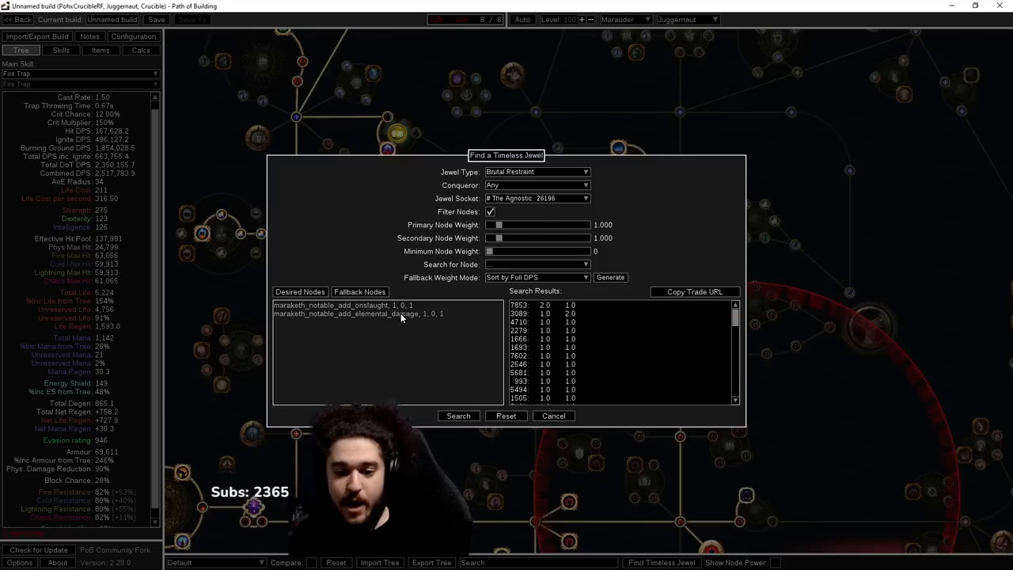
pyautogui.moveTo(461, 318)
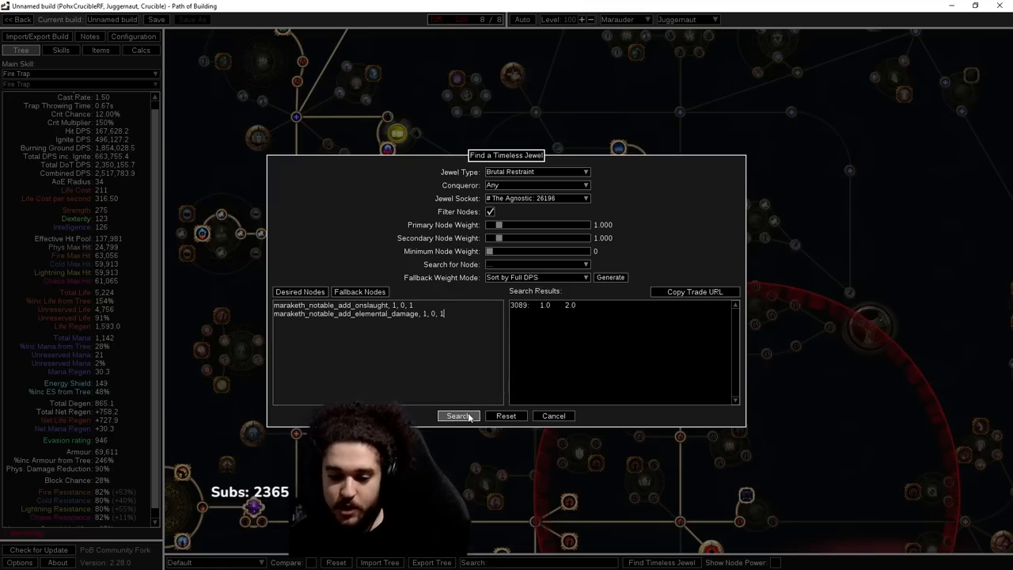
pyautogui.click(457, 415)
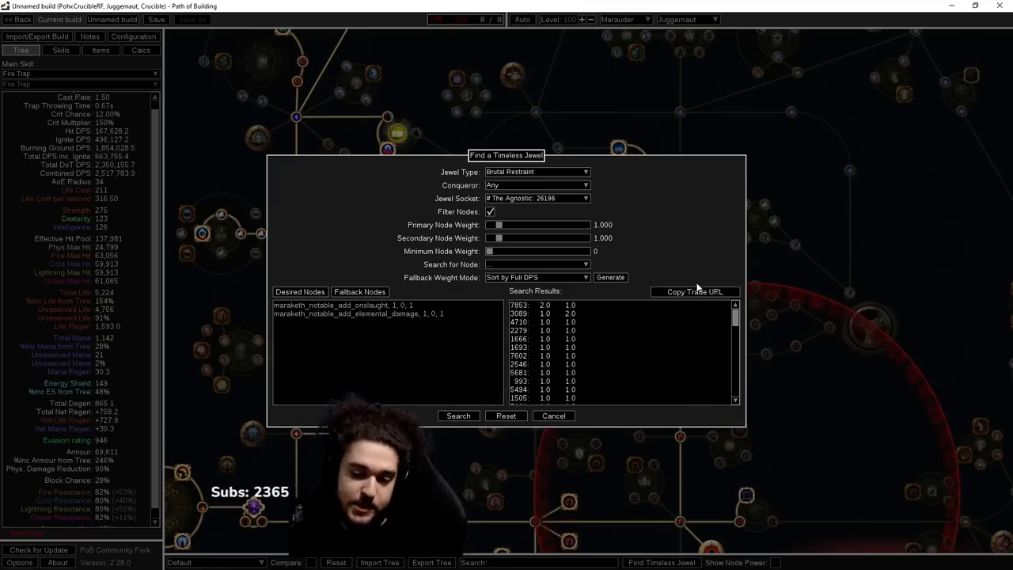
pyautogui.moveTo(695, 291)
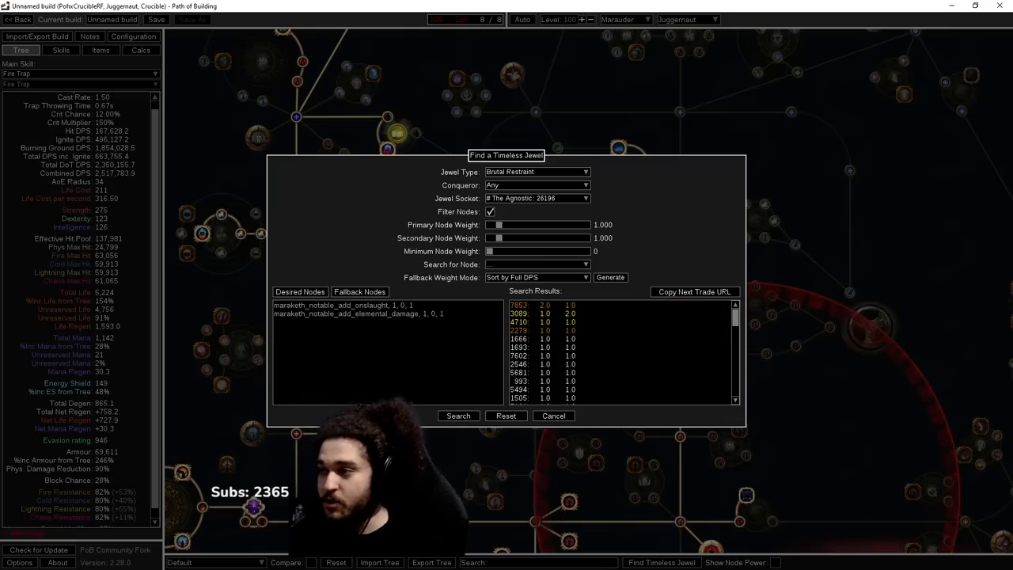
pyautogui.click(694, 291)
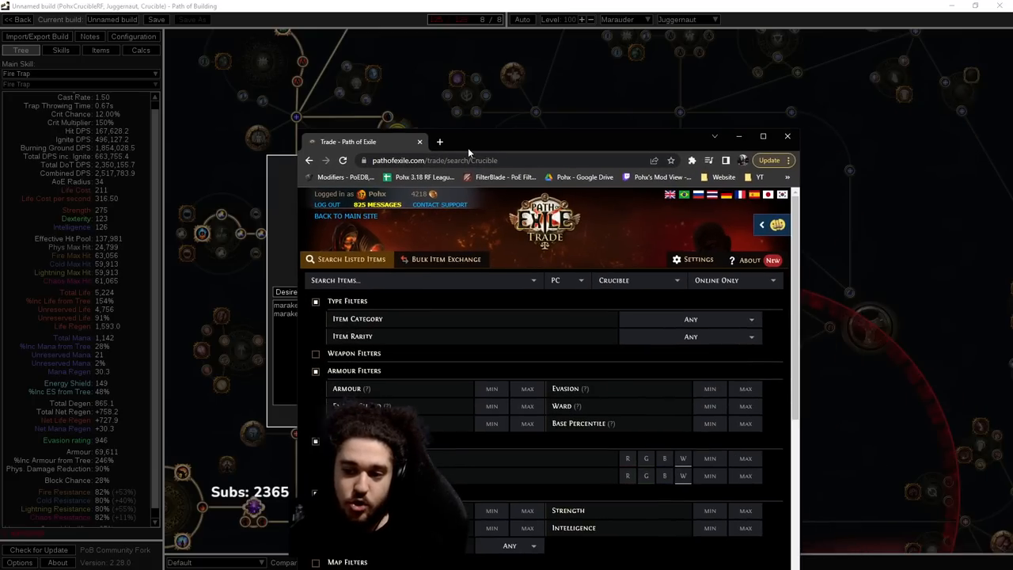
# - Maximise the trade site window and start a new browser tab
pyautogui.click(762, 136)
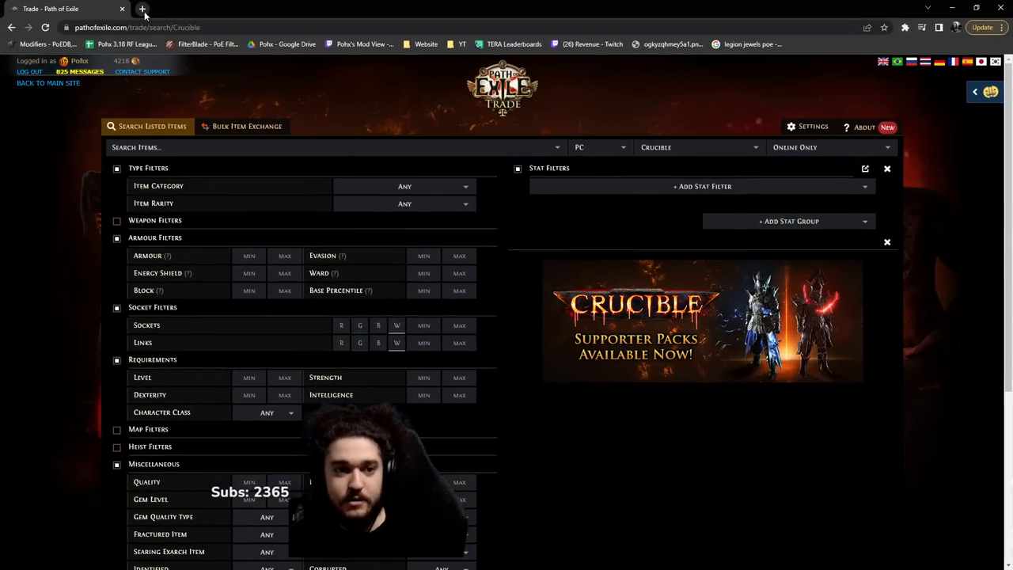
pyautogui.click(142, 8)
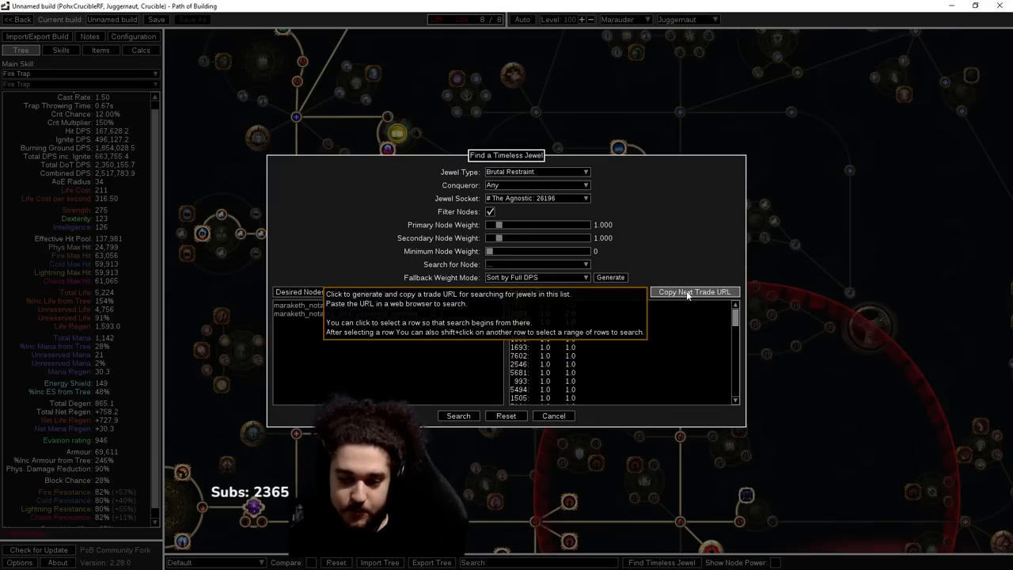
# - Copy the next seeds' trade URL, close the finder, check Items, and close it again
pyautogui.click(694, 292)
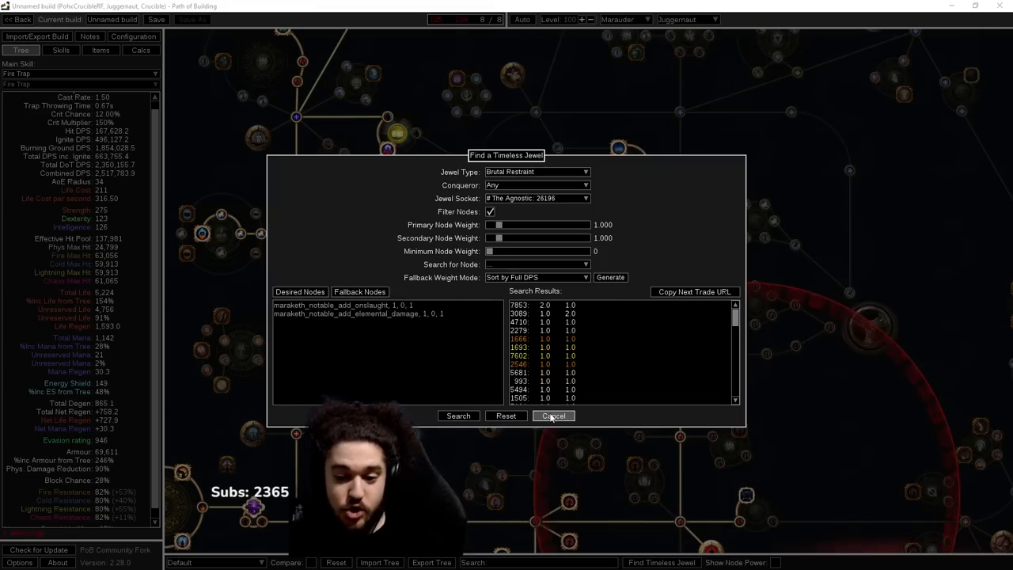
pyautogui.click(553, 415)
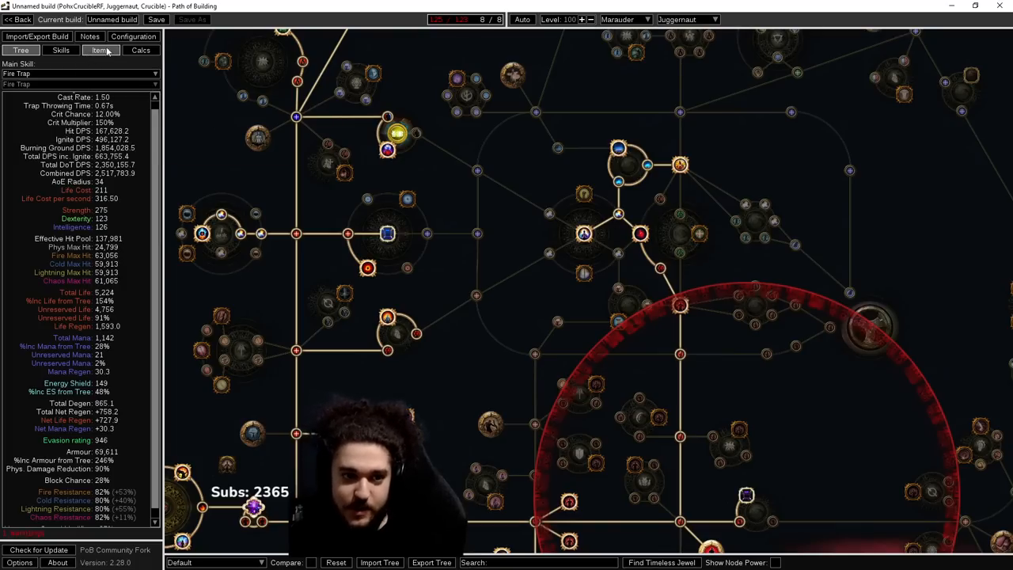
pyautogui.click(100, 50)
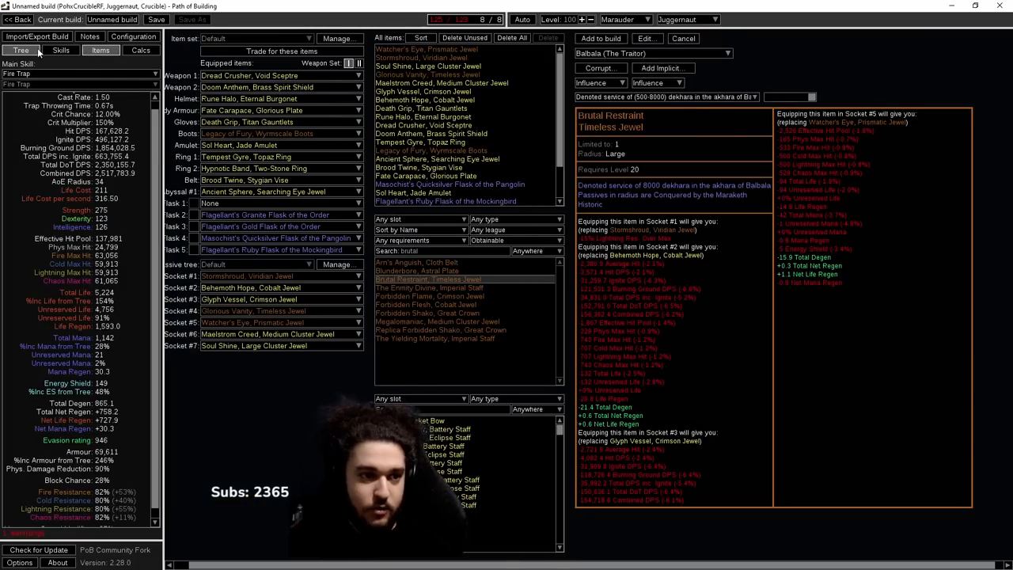
pyautogui.click(662, 561)
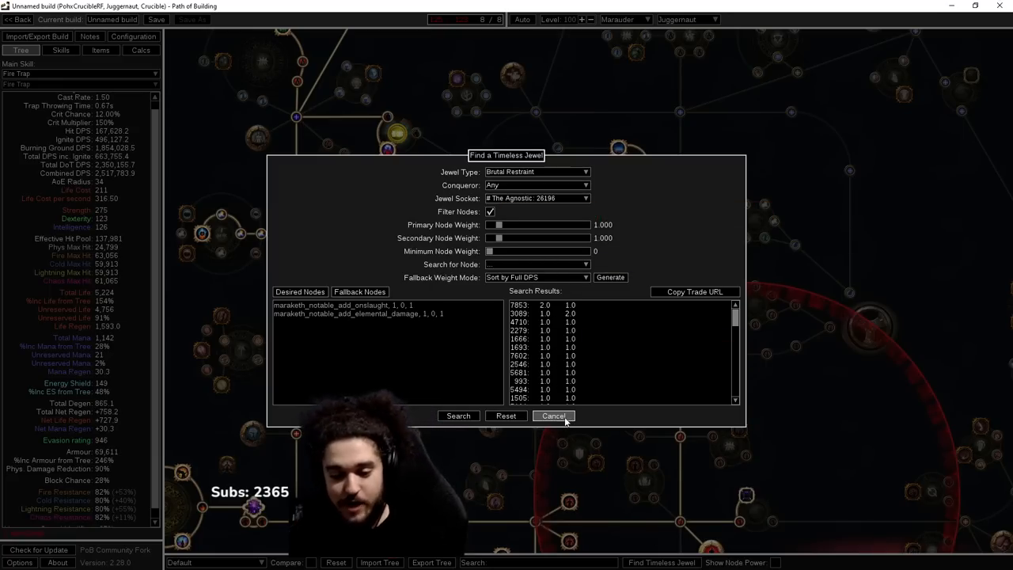
pyautogui.click(553, 415)
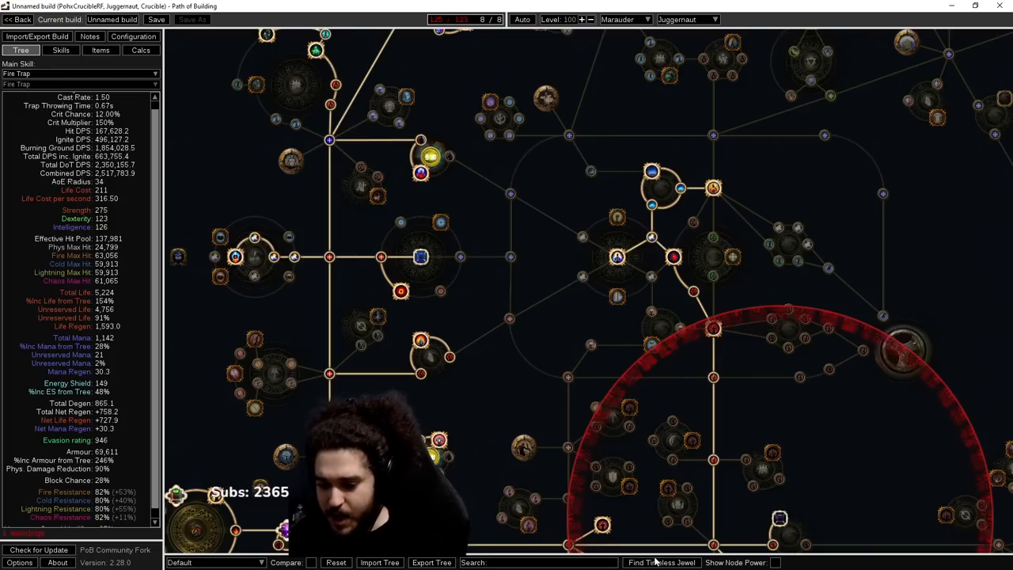
# - Add the seed 3089 Brutal Restraint jewel to the build, pan the tree, reopen the finder
pyautogui.click(660, 562)
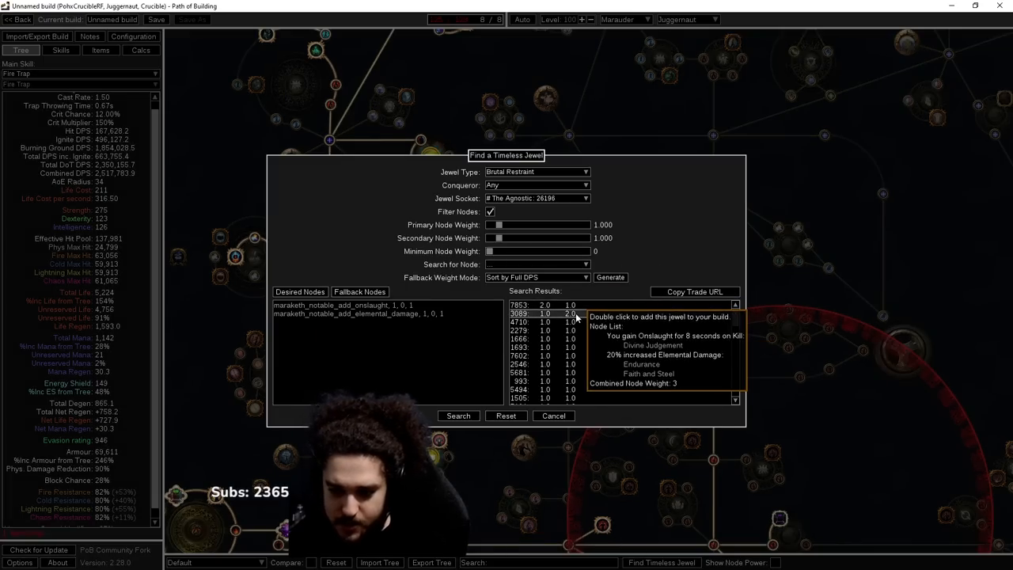
pyautogui.doubleClick(520, 355)
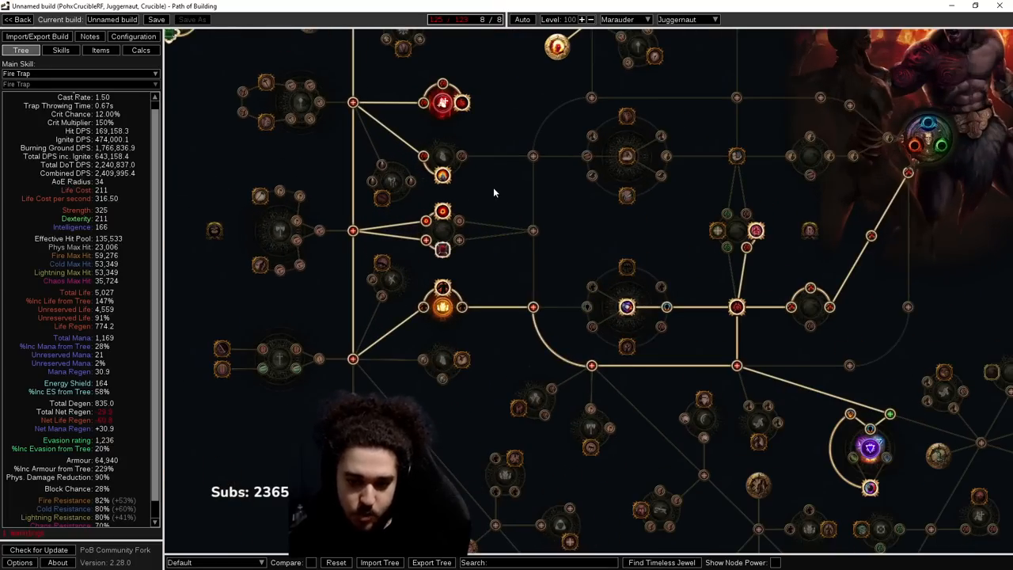
pyautogui.moveTo(494, 192); pyautogui.dragTo(534, 232)
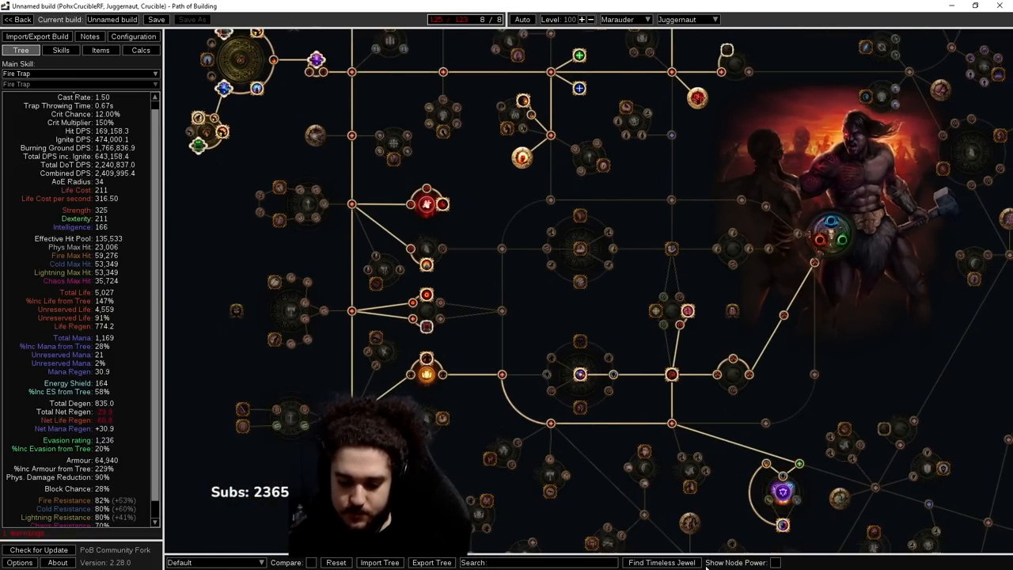
pyautogui.click(659, 562)
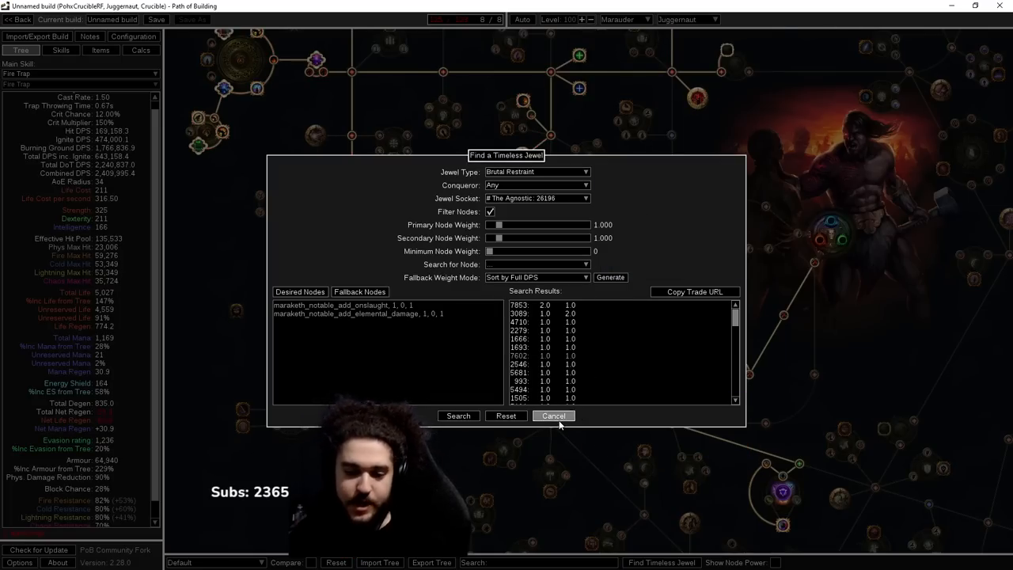
# - Reopen Find Timeless Jewel with Glorious Vanity, Xibaqua and the Eternal Youth socket
pyautogui.click(553, 415)
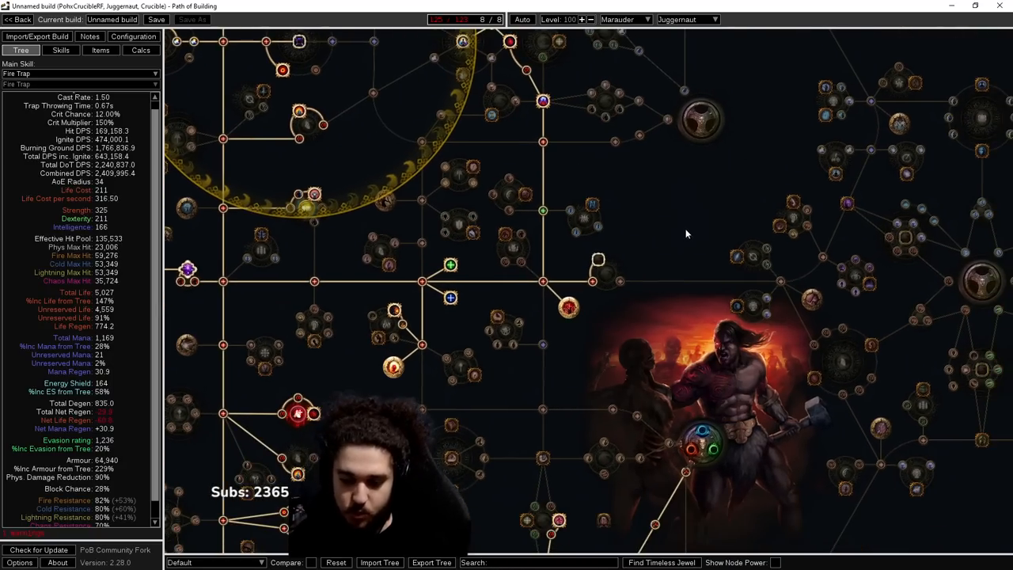
pyautogui.click(661, 562)
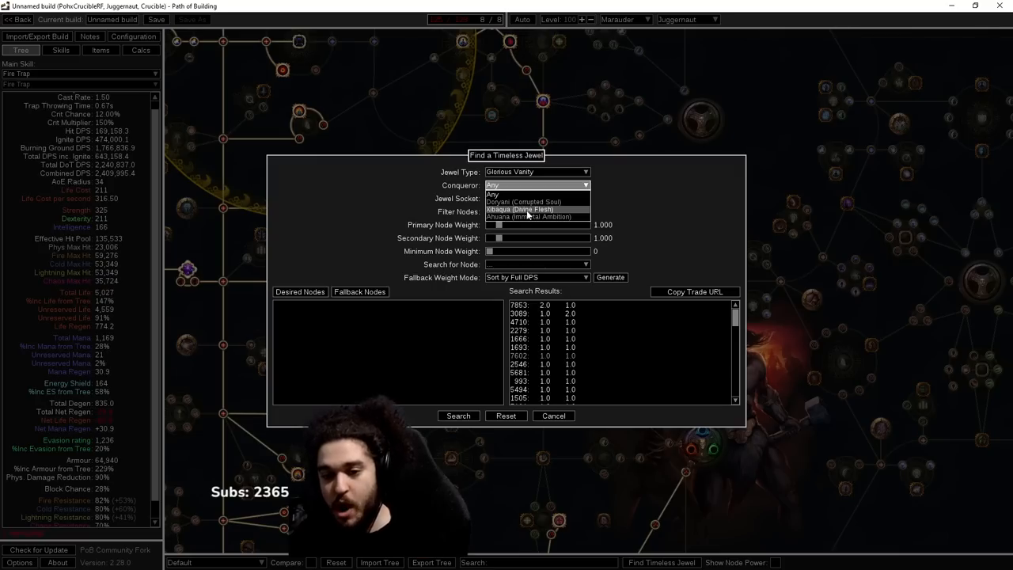
pyautogui.click(518, 209)
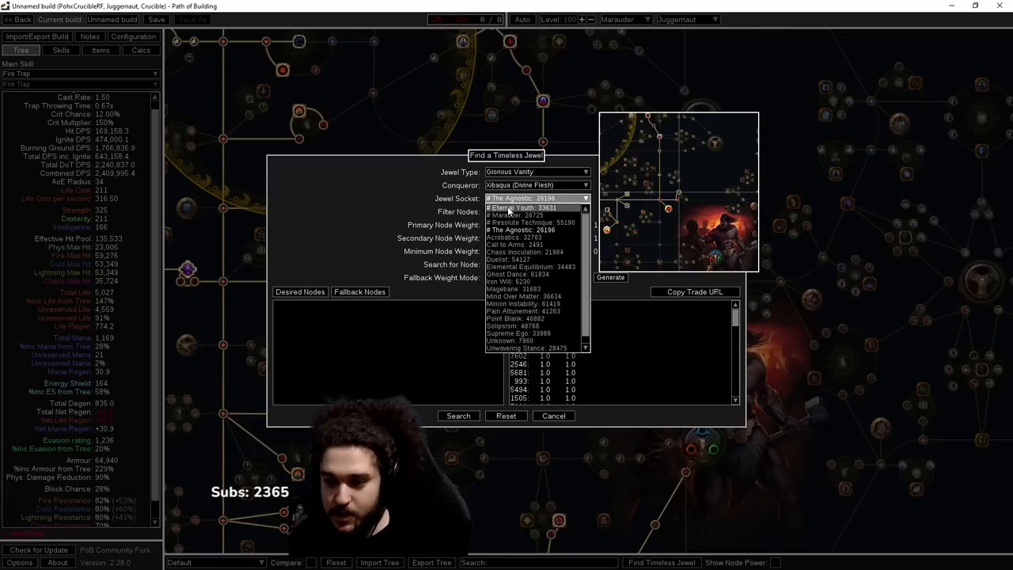
pyautogui.click(530, 207)
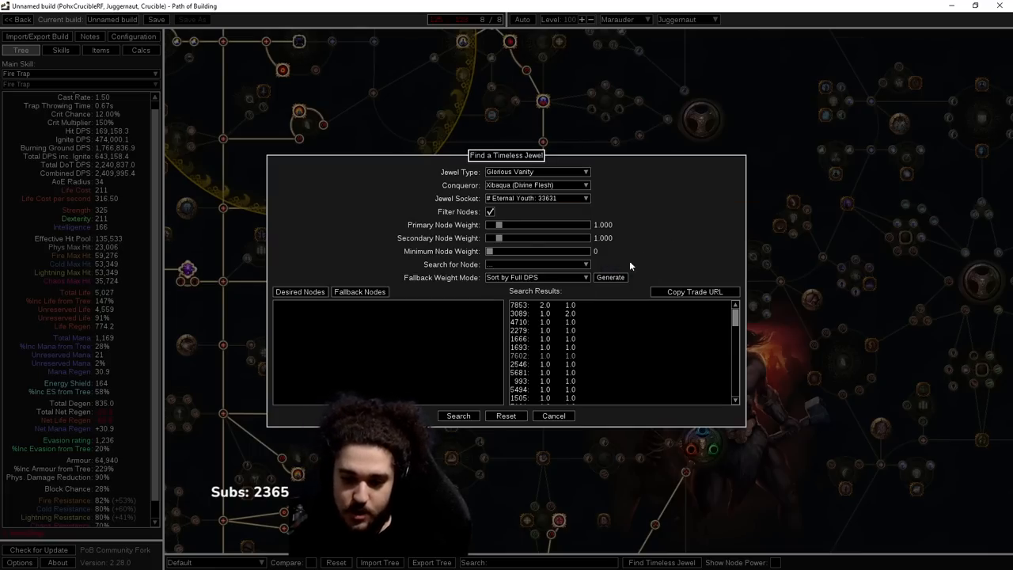
# - Search for Automaton Studies and Cult of Chaos notables and add seed 5048
pyautogui.click(536, 265)
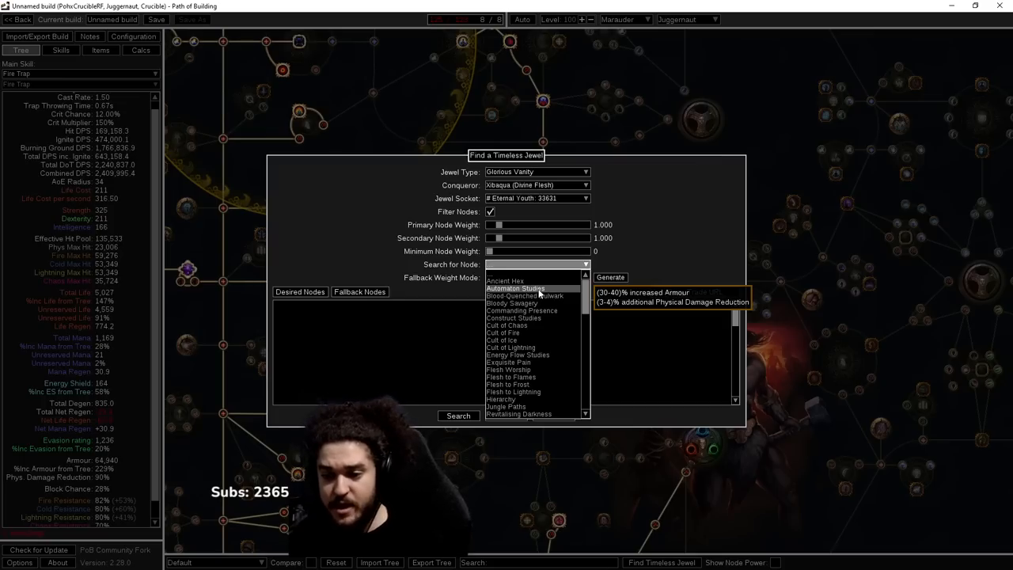
pyautogui.click(515, 288)
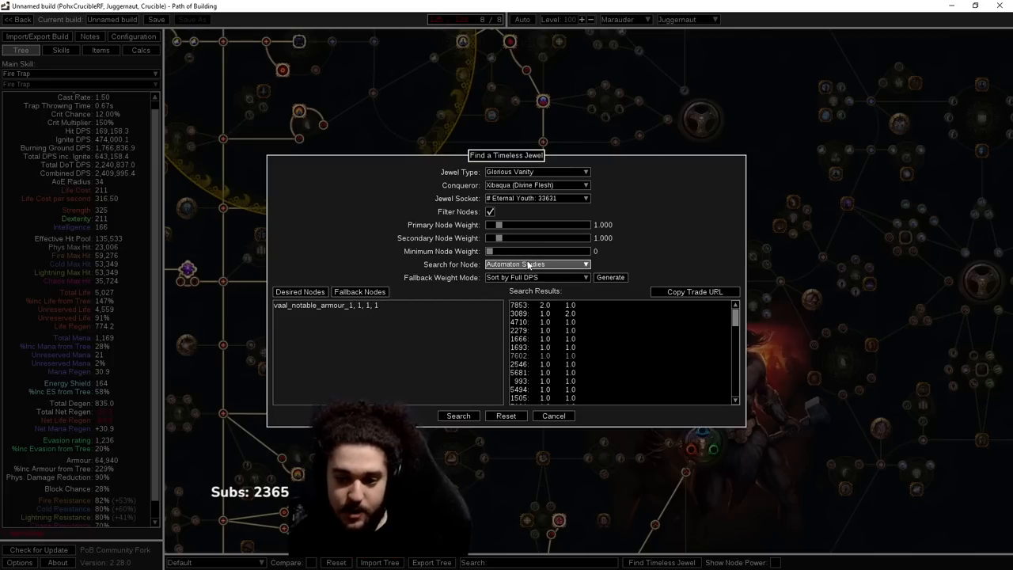
pyautogui.click(536, 264)
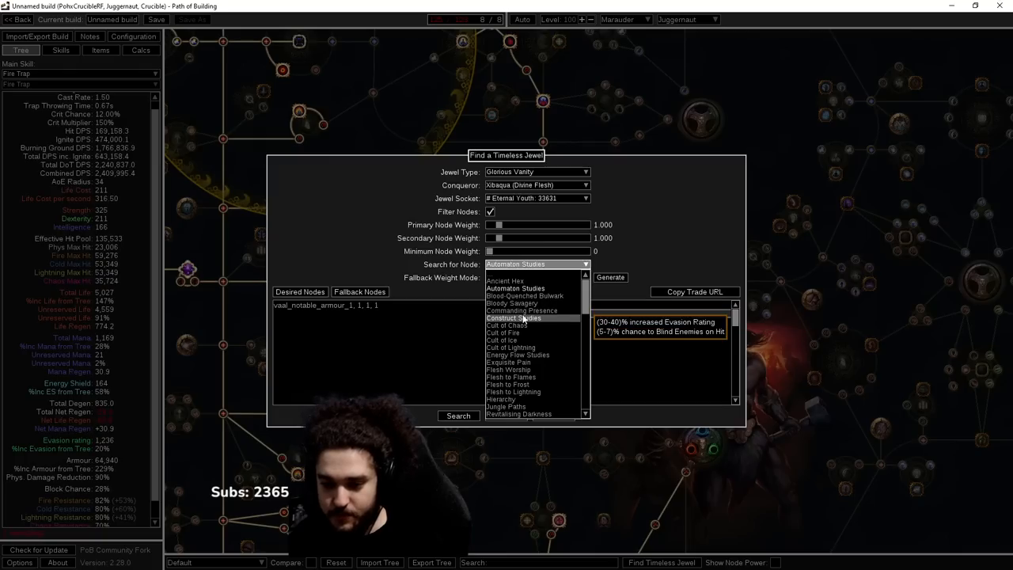
pyautogui.click(508, 325)
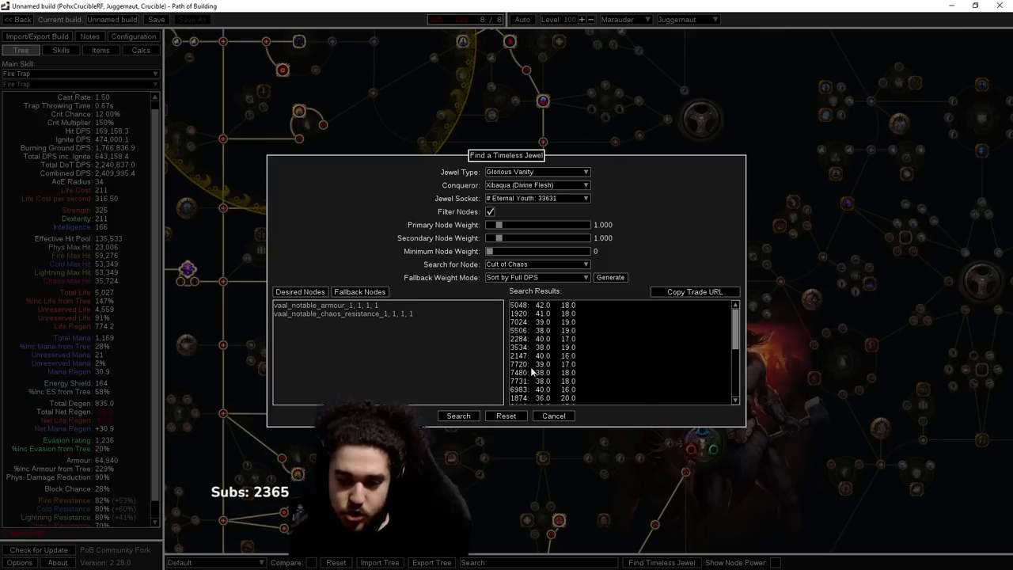
pyautogui.click(694, 291)
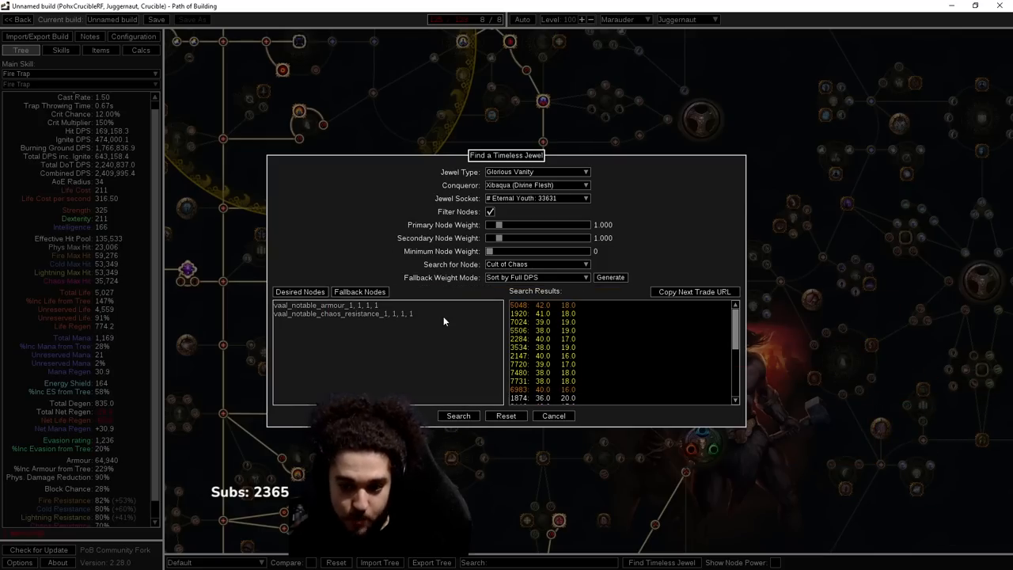
pyautogui.moveTo(537, 305)
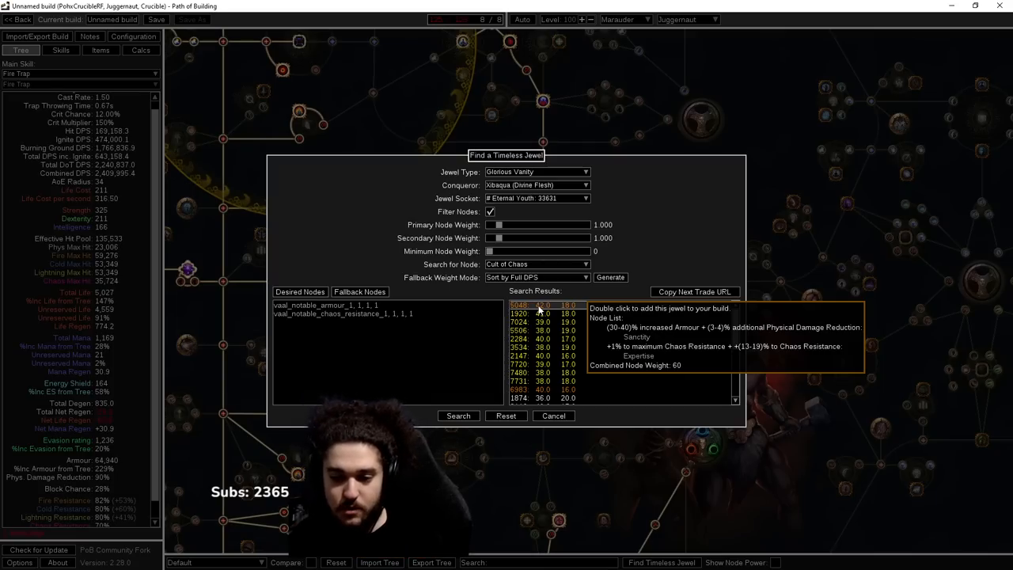
pyautogui.click(553, 415)
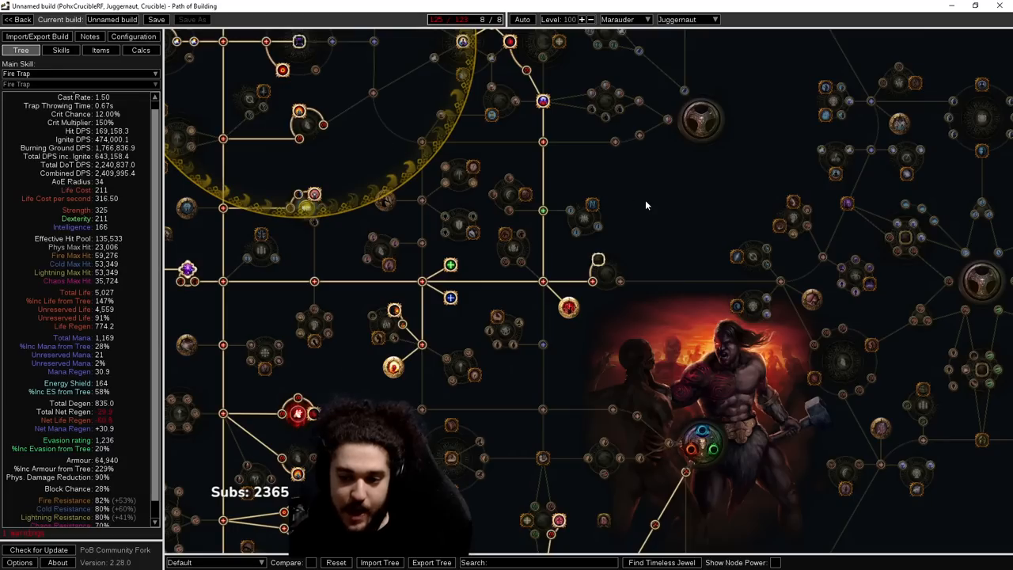
# - Confirm the jewel in Items socket #5, then pan the passive tree around its radius
pyautogui.click(100, 50)
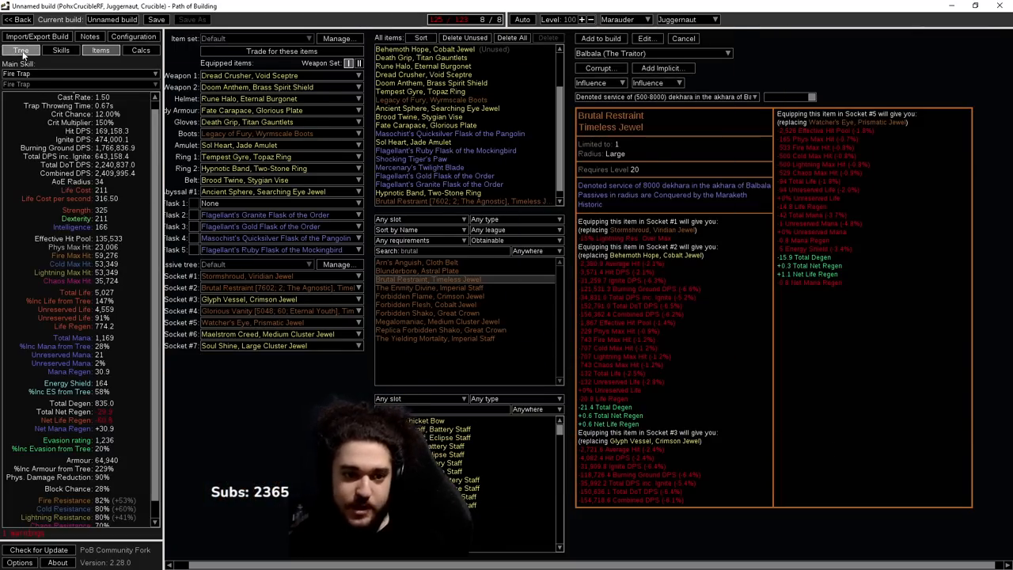
pyautogui.click(21, 50)
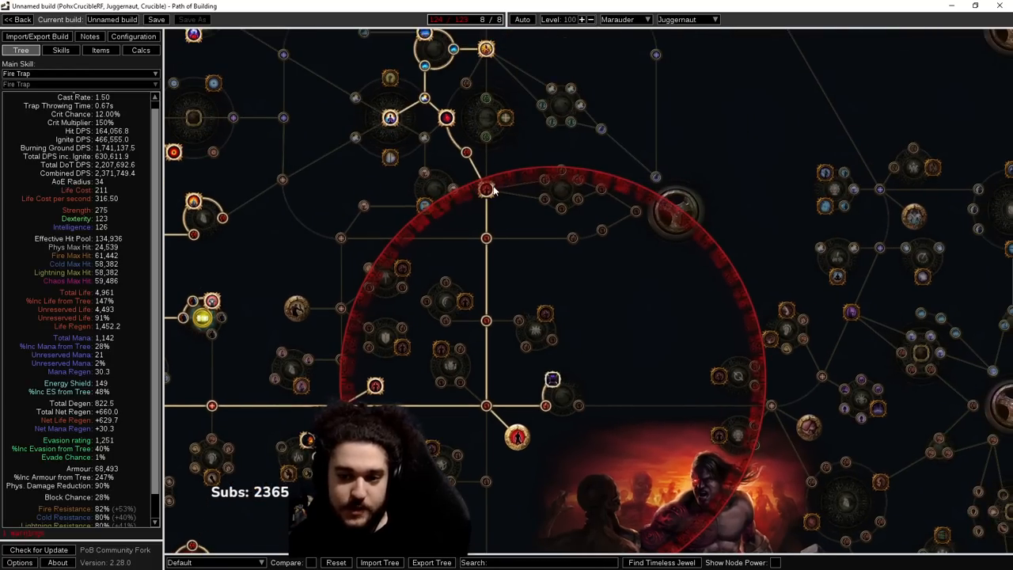
pyautogui.moveTo(486, 190)
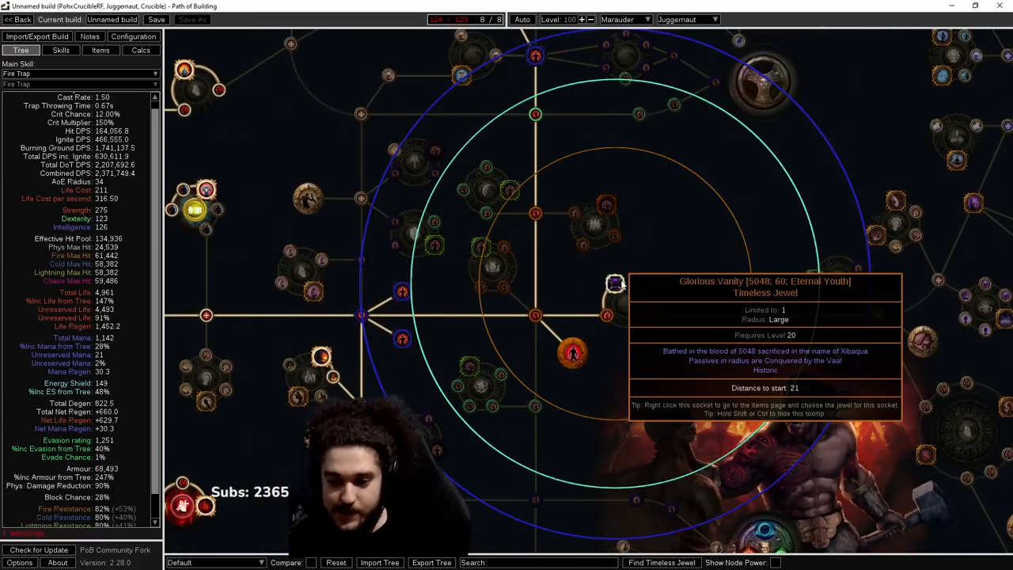
pyautogui.moveTo(663, 220)
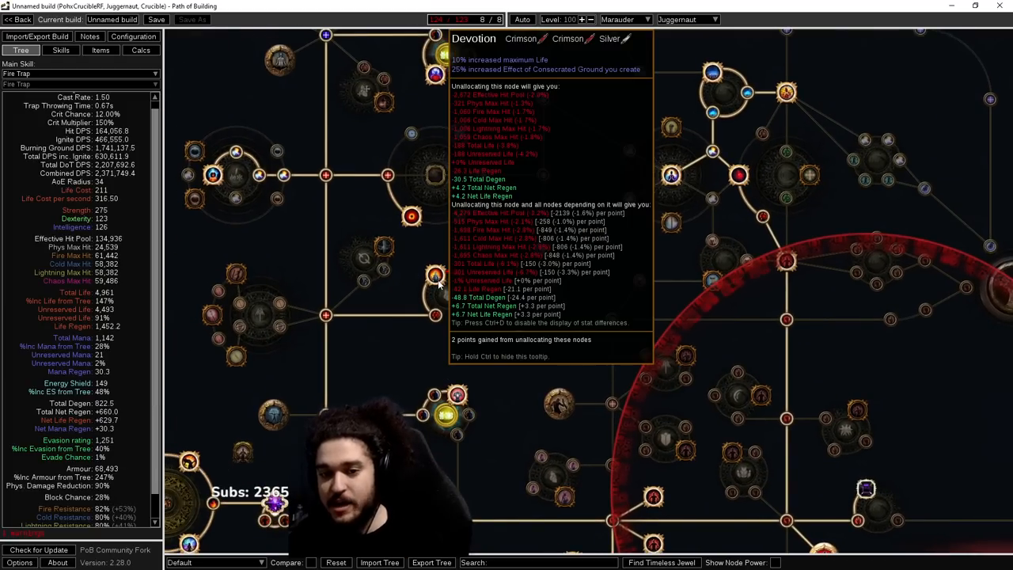
pyautogui.moveTo(388, 175)
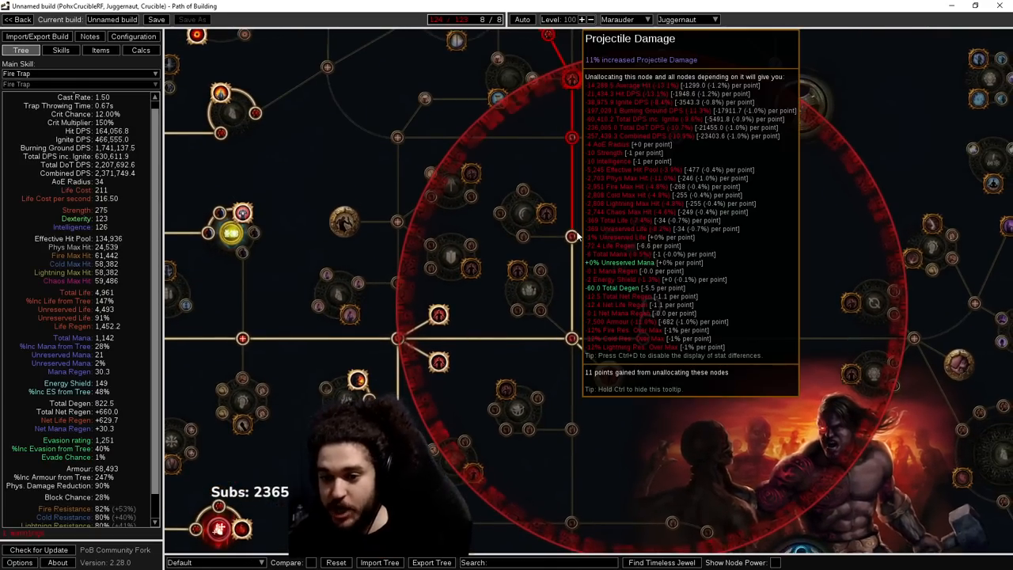
pyautogui.moveTo(569, 205)
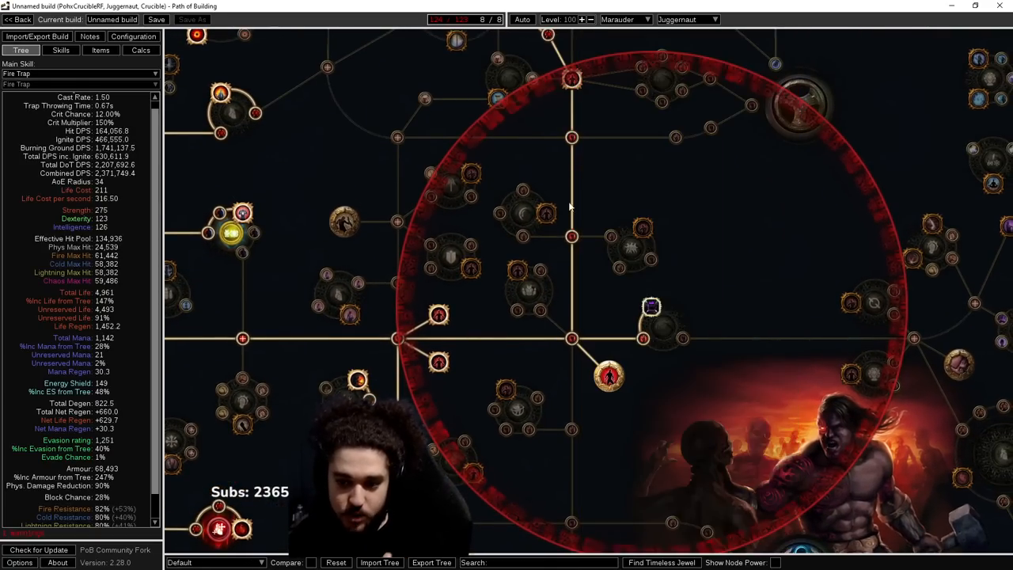
pyautogui.moveTo(486, 354)
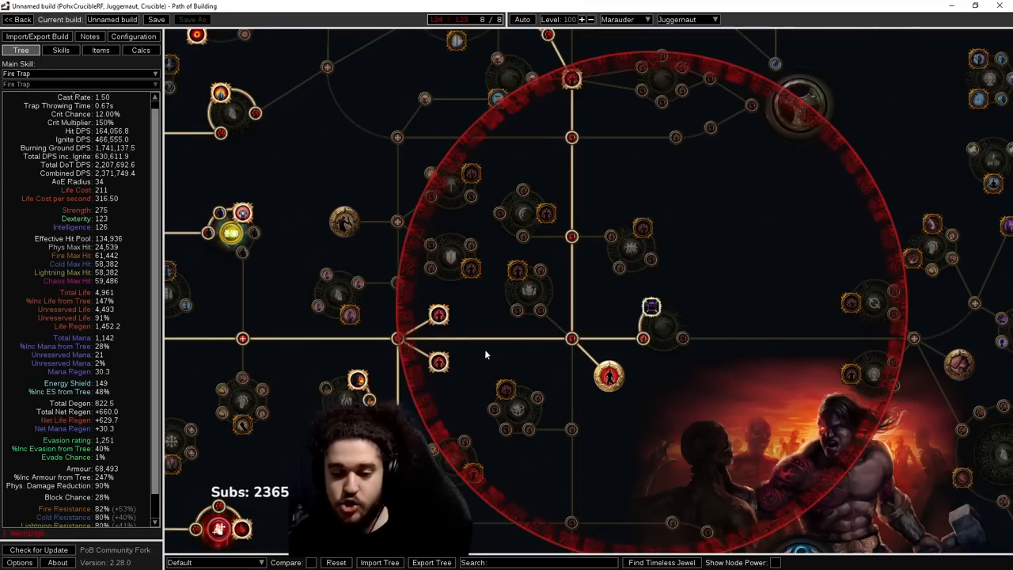
pyautogui.moveTo(486, 353); pyautogui.dragTo(629, 226)
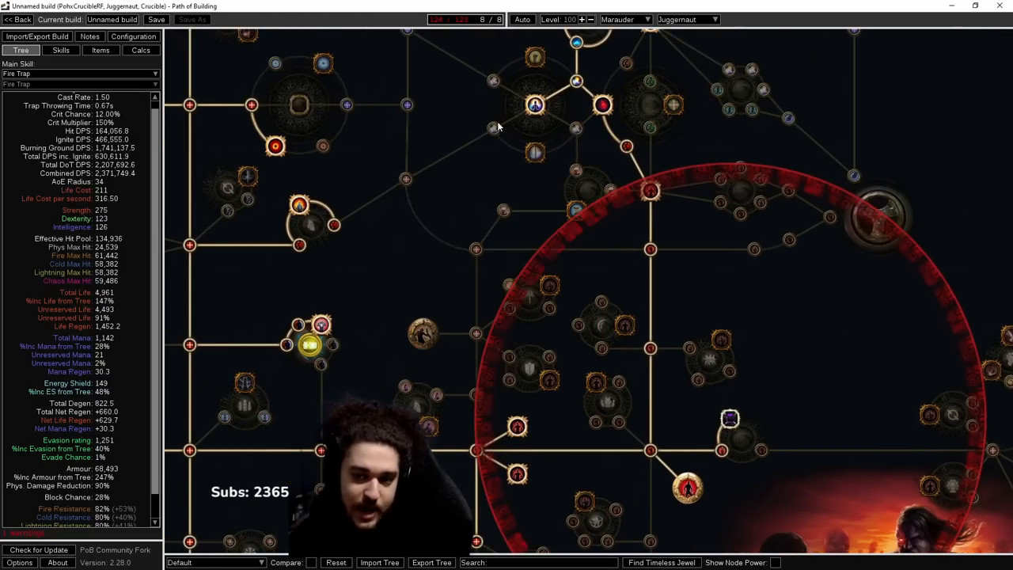
pyautogui.moveTo(499, 126); pyautogui.dragTo(665, 253)
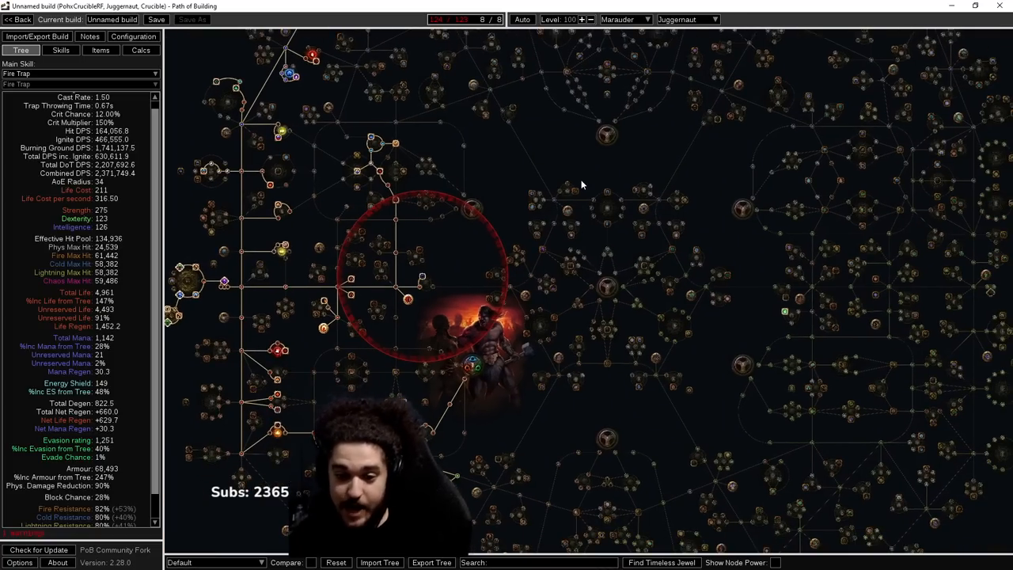
pyautogui.click(661, 563)
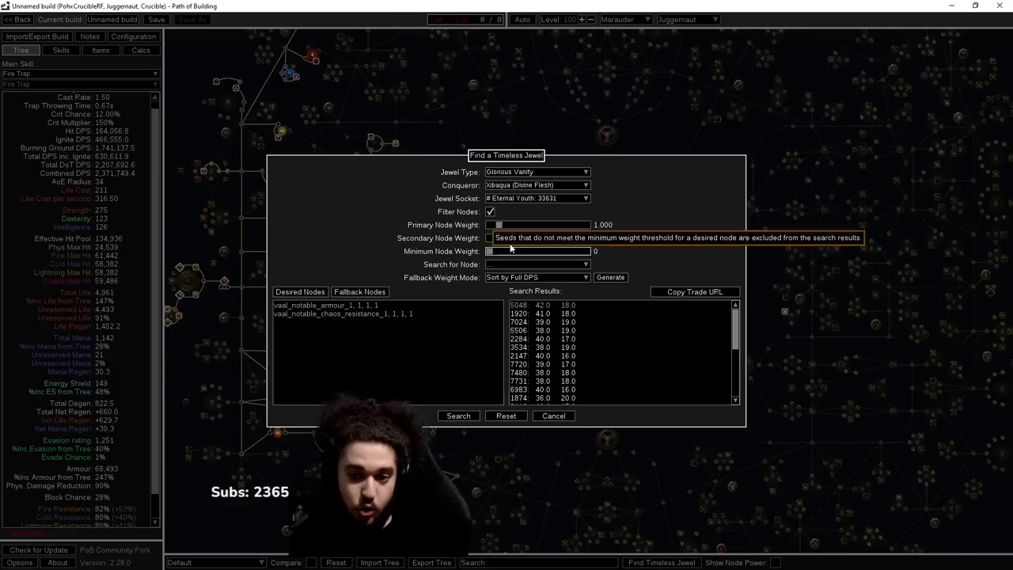
pyautogui.moveTo(549, 388)
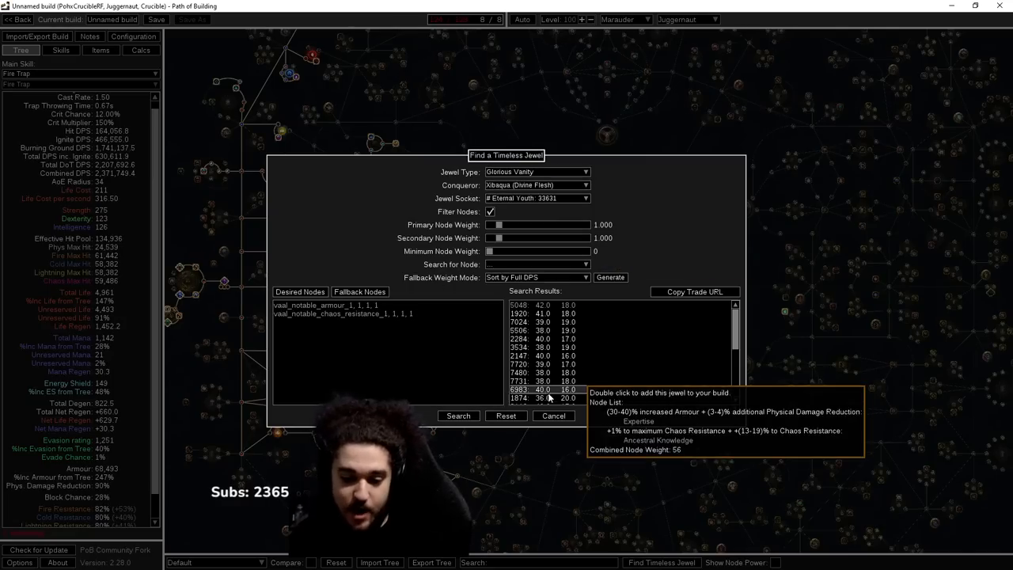
pyautogui.click(552, 415)
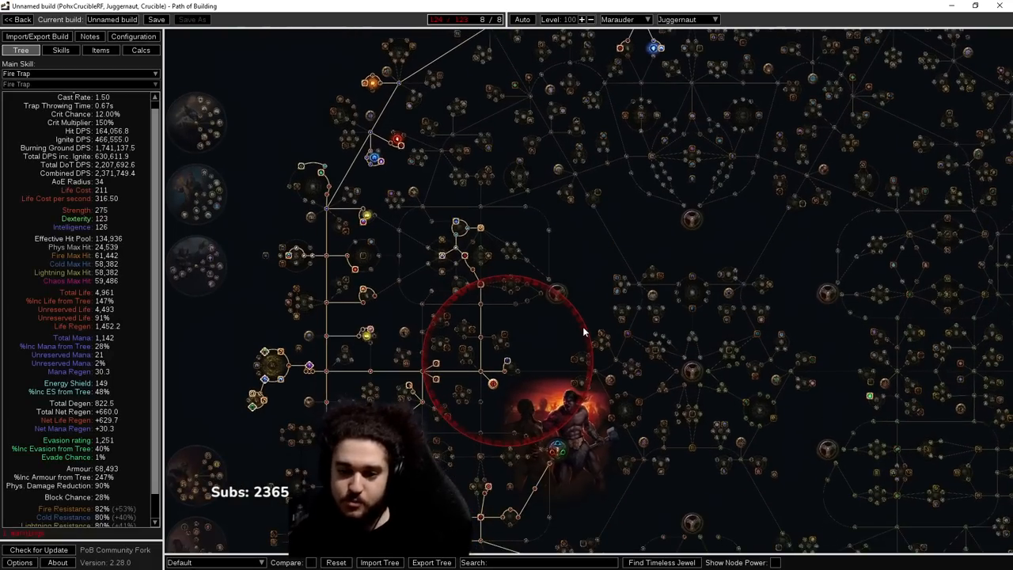
pyautogui.moveTo(585, 332); pyautogui.dragTo(470, 222)
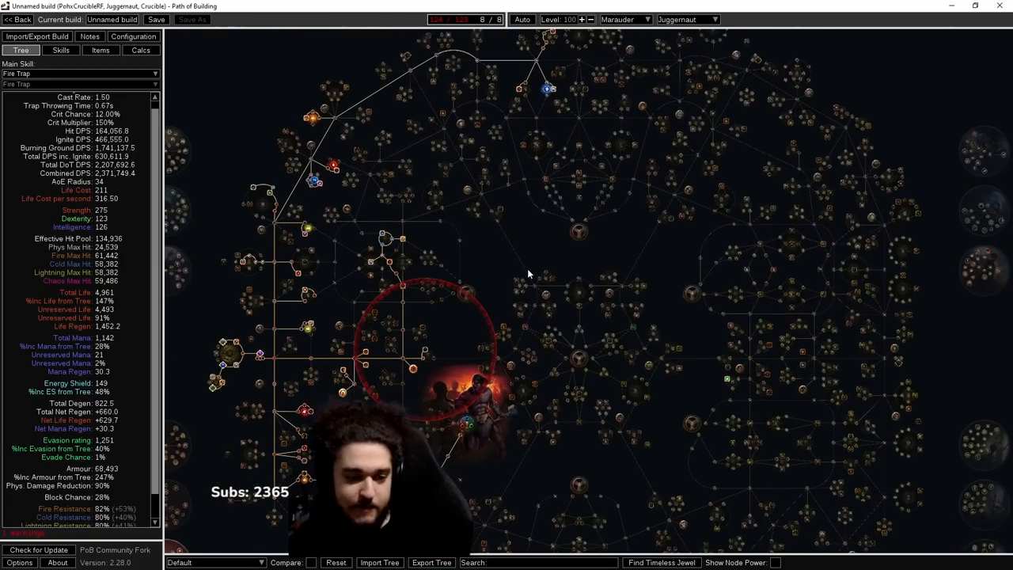
pyautogui.moveTo(514, 262)
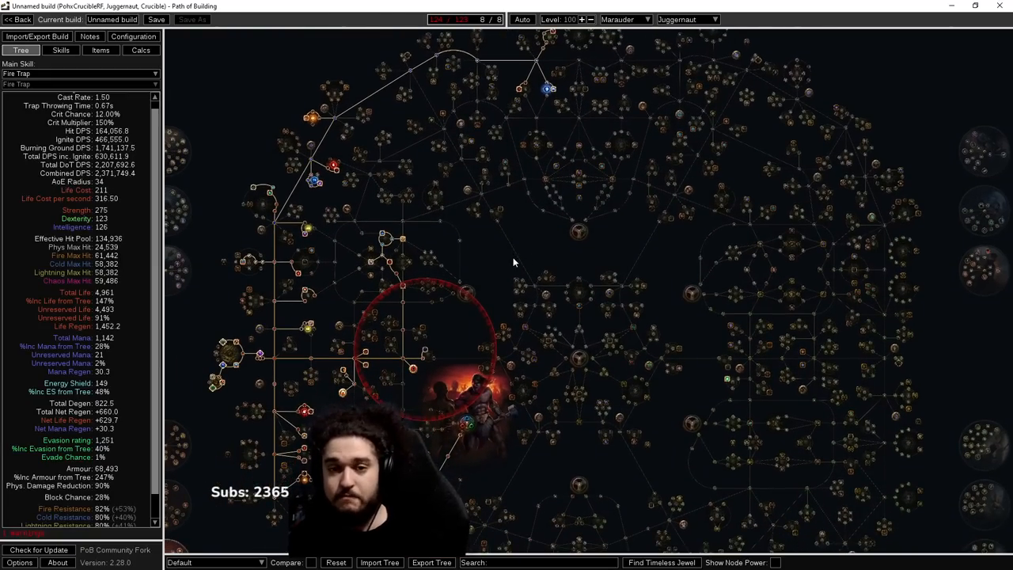